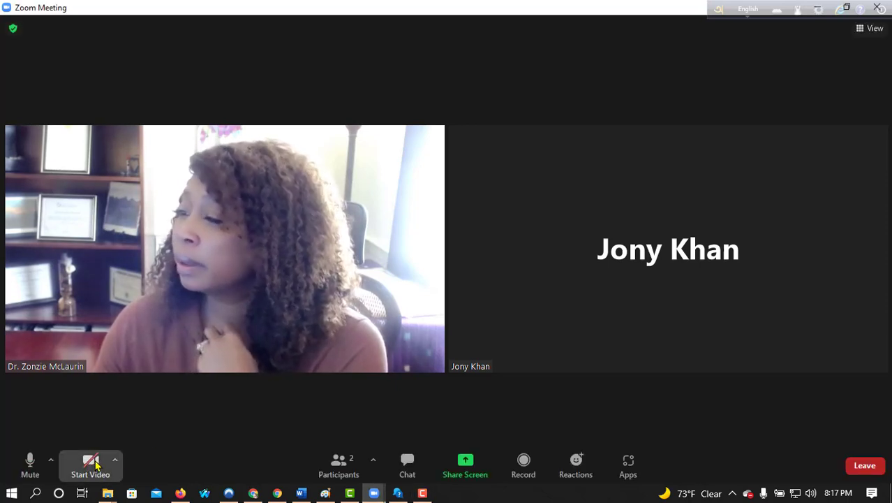
Turn on video in the Zoom meeting and share the browser window with the participant.
left_click(89, 464)
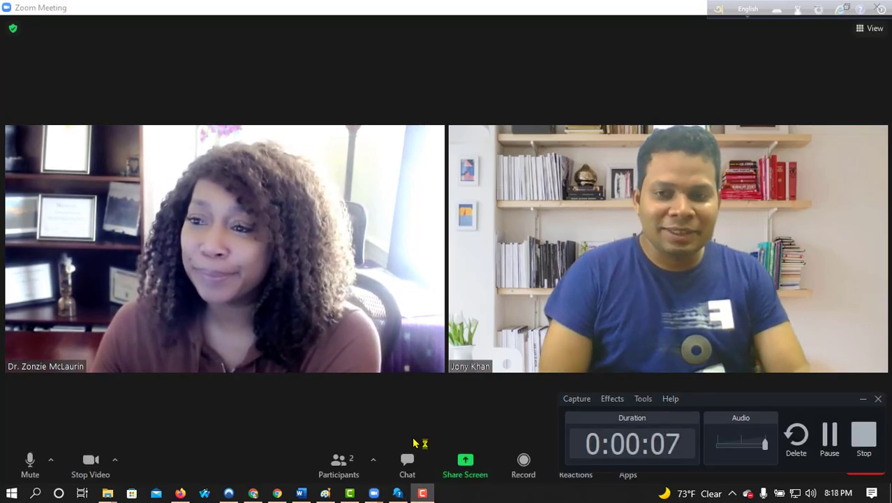
mouse_move(407, 464)
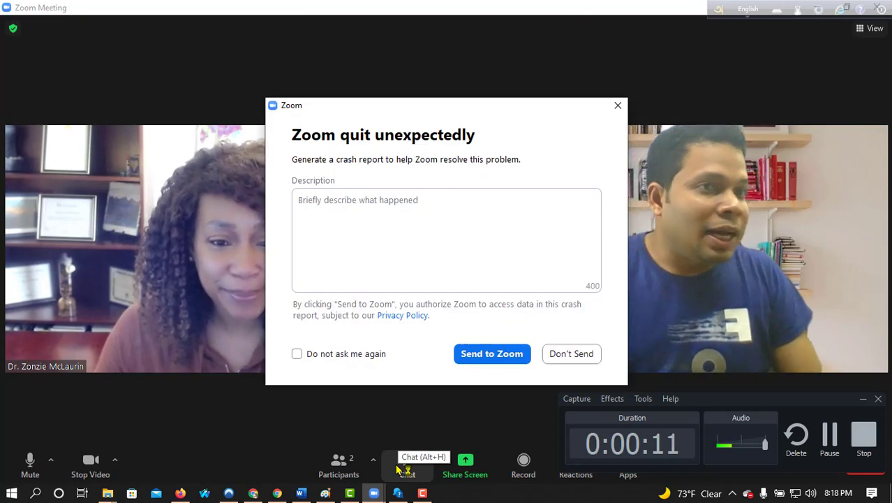
left_click(570, 354)
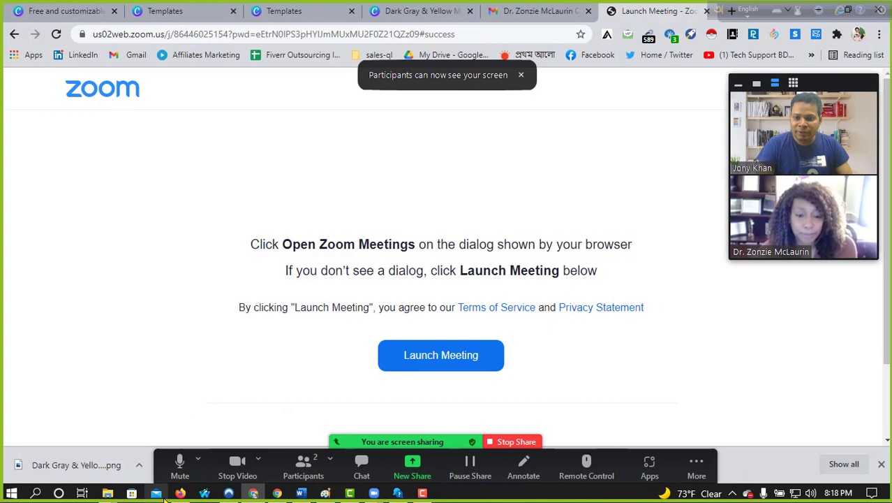
Switch to the Facebook browser window and open a fresh Firefox tab.
left_click(514, 14)
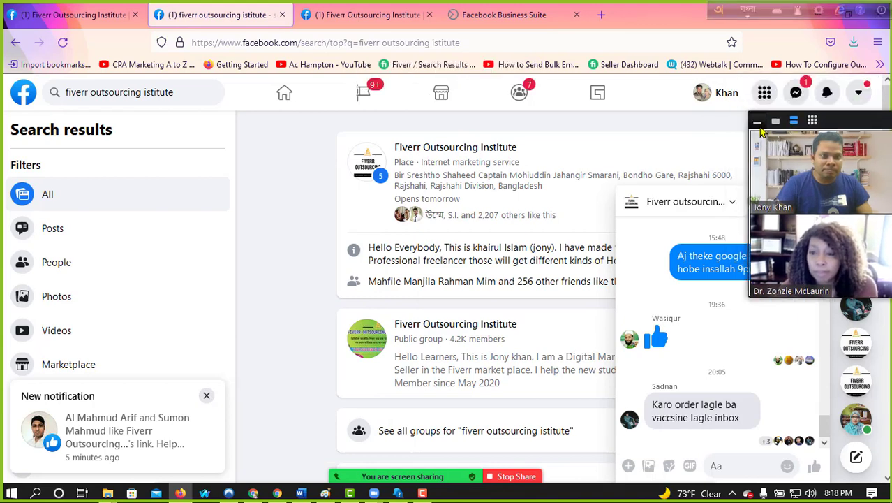
left_click(858, 92)
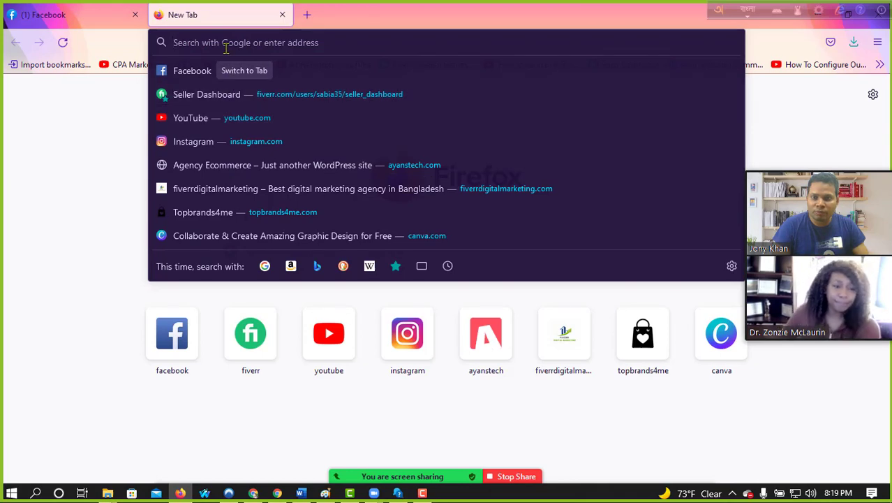
Go to facebook.com and reach the Ads Manager Campaigns page for the ad account.
type("ফ")
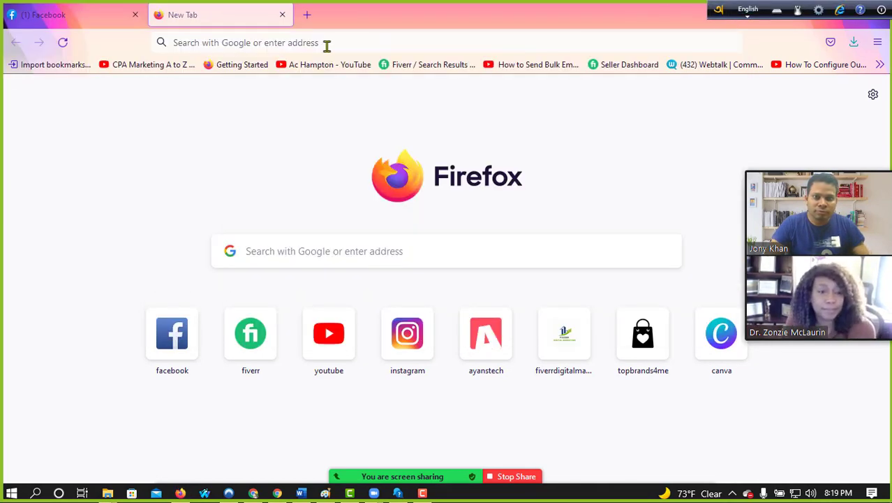
type("Facebook.com/")
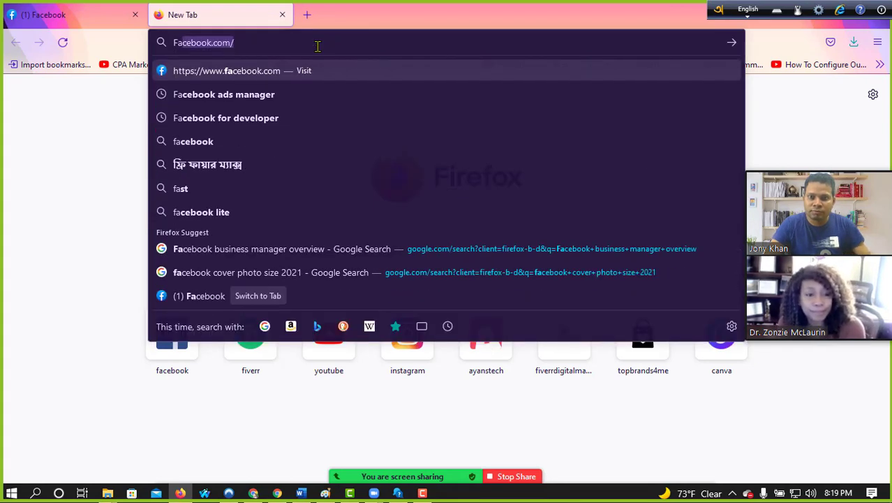
left_click(223, 95)
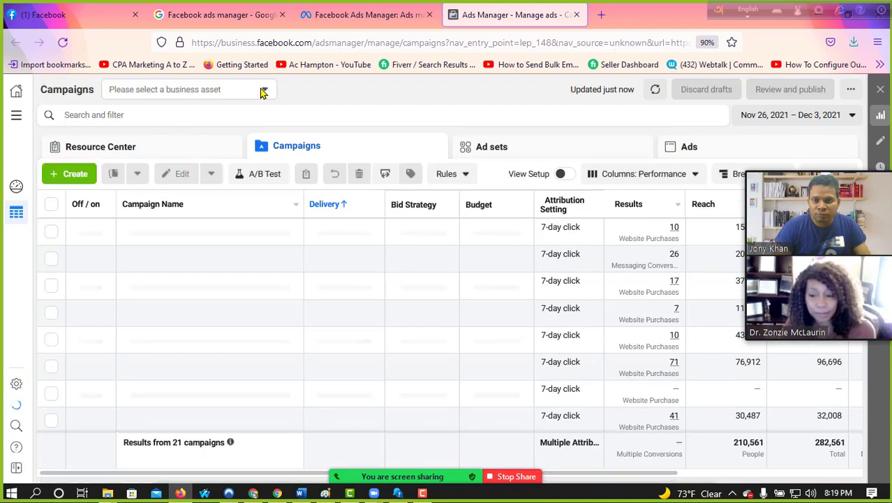
Switch to the Dr. Zonzie McLaurin International ad account, showing its single New Campaign.
left_click(188, 90)
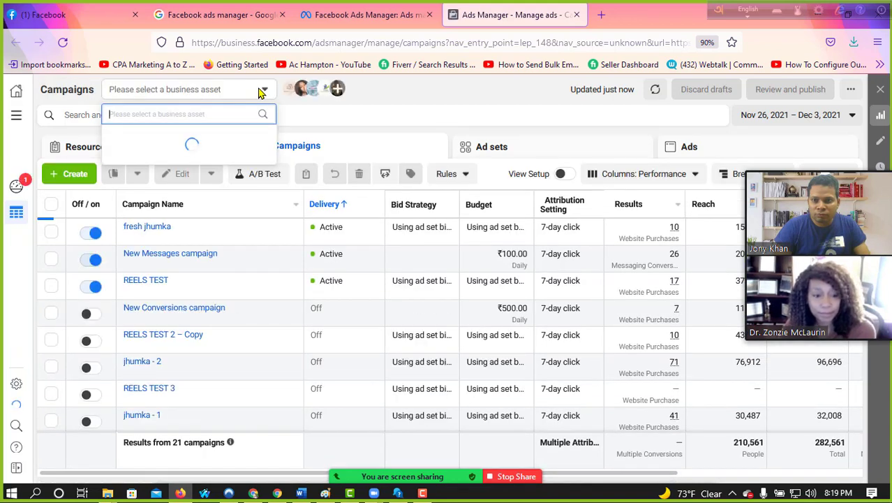
left_click(147, 174)
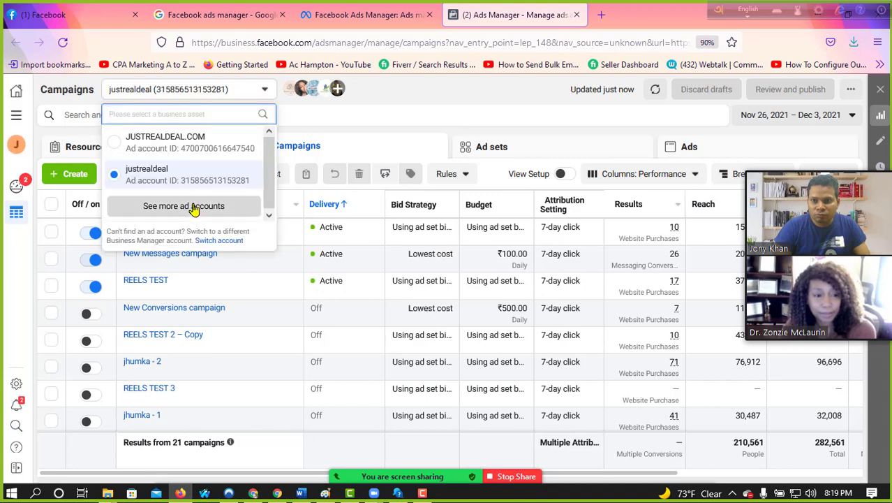
left_click(184, 205)
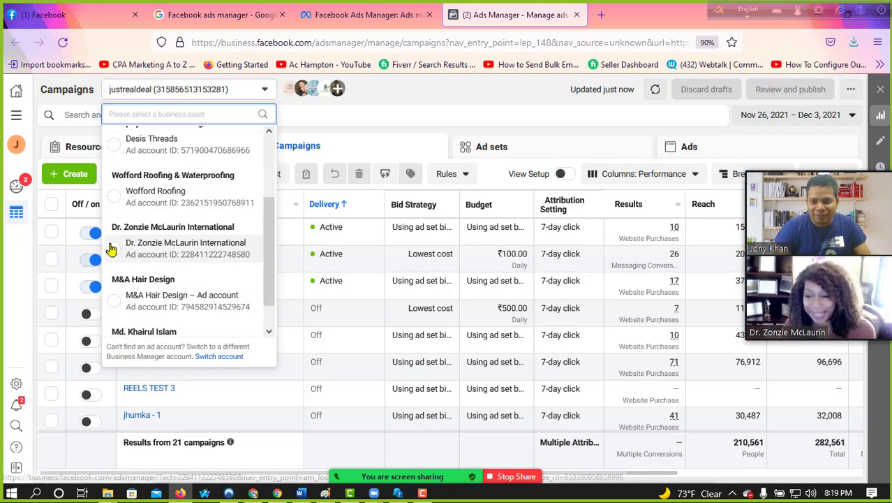
left_click(186, 249)
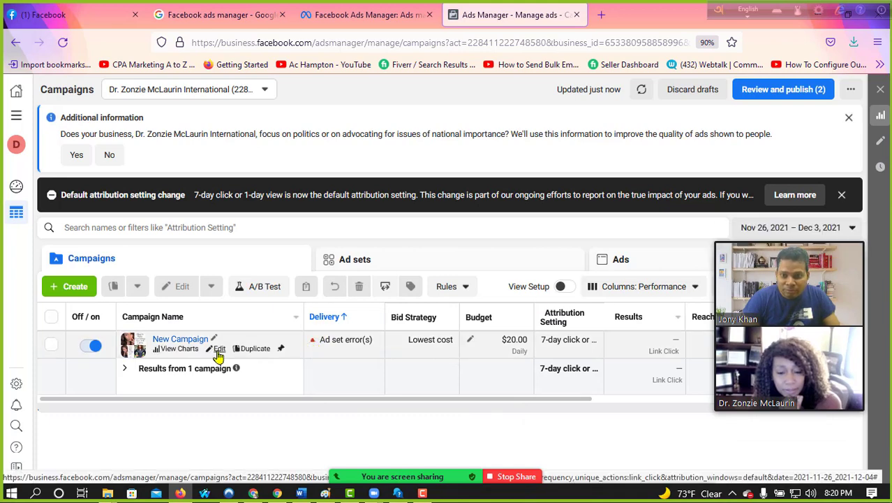
Edit New Campaign, review New Ad - Copy 2, then select New Ad - Copy.
left_click(219, 349)
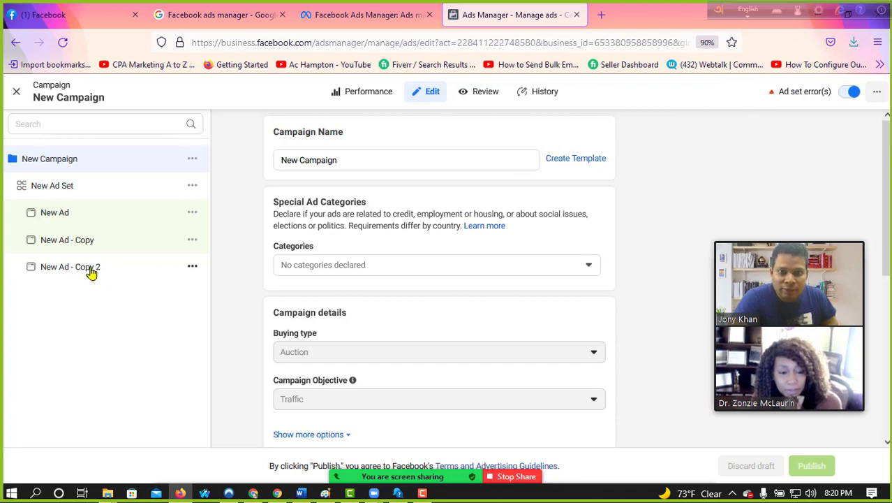
left_click(69, 265)
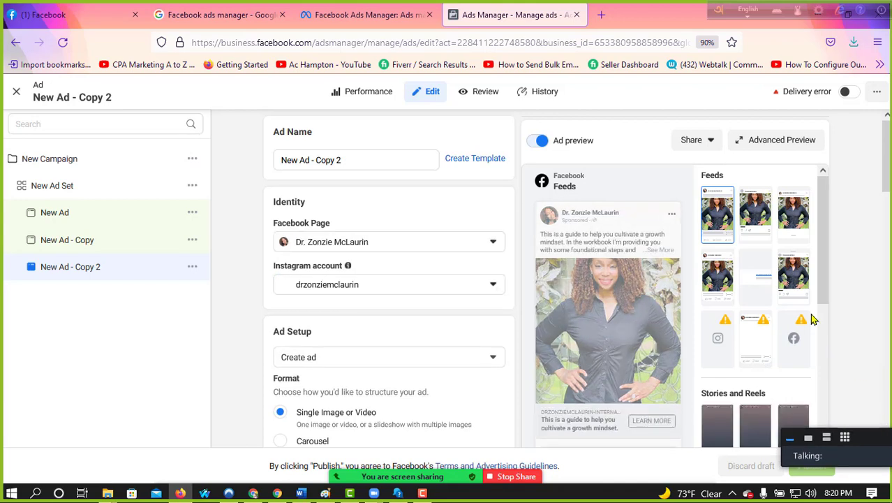
scroll("down", 3)
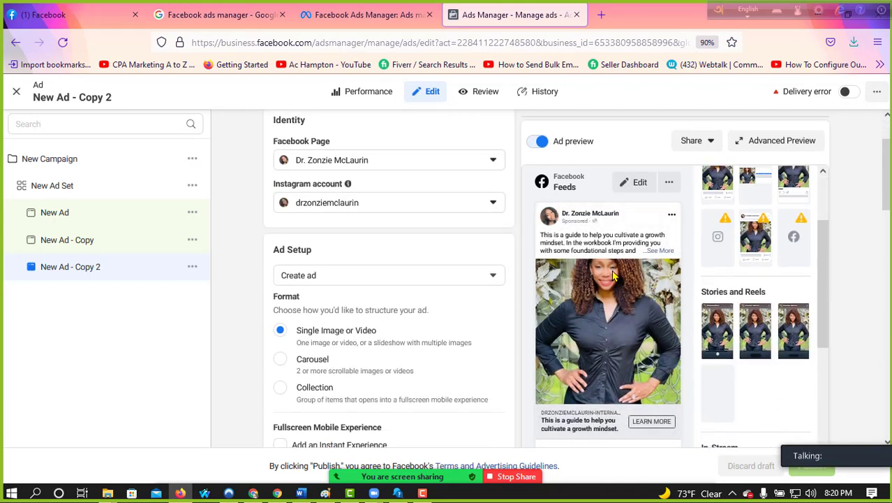
scroll("down", 3)
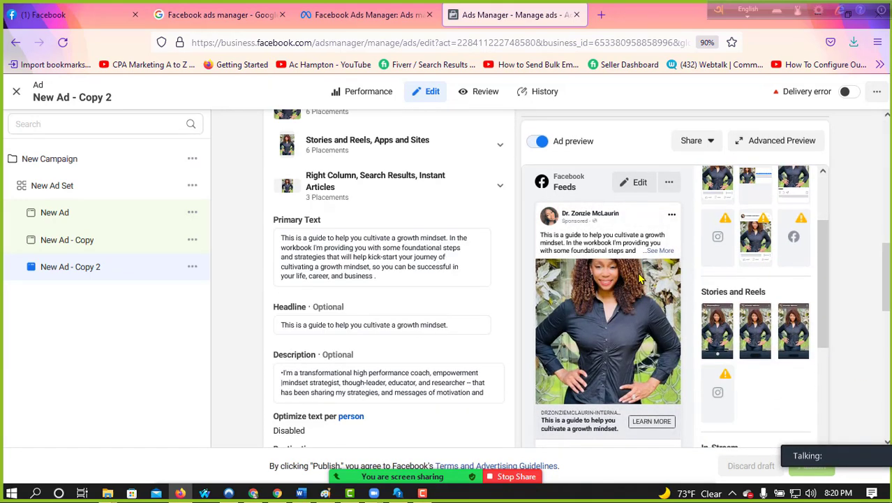
scroll("down", 3)
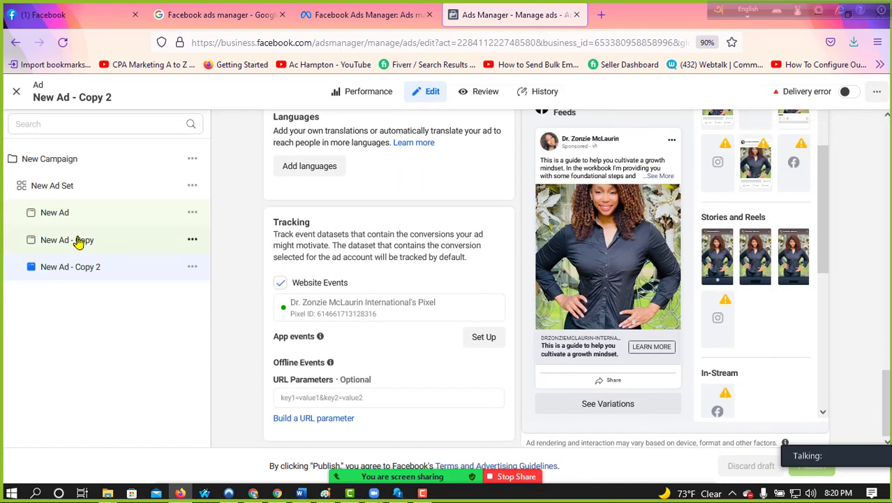
left_click(67, 240)
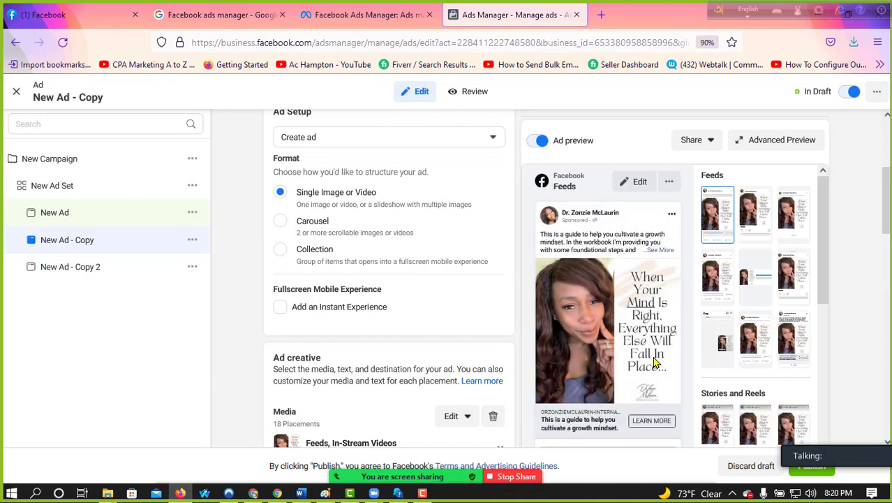
mouse_move(622, 328)
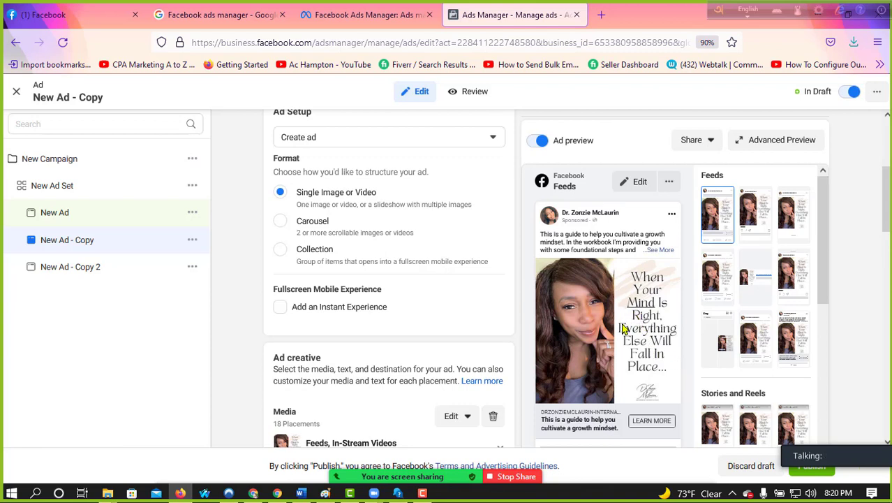
Review New Ad - Copy's settings and publish it, leaving it in Processing status.
scroll("down", 3)
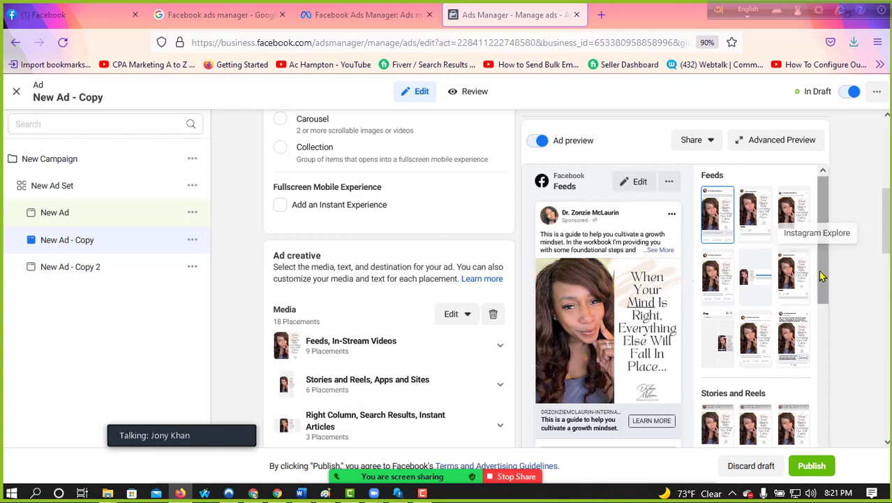
scroll("down", 3)
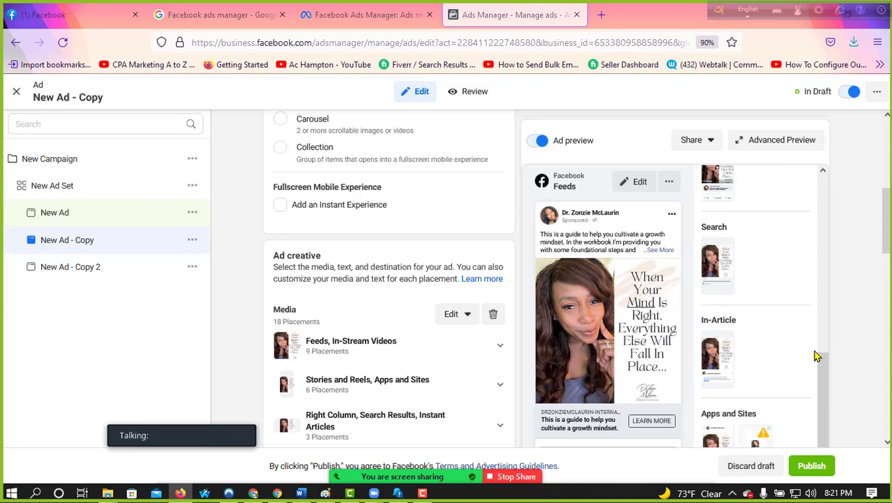
scroll("down", 3)
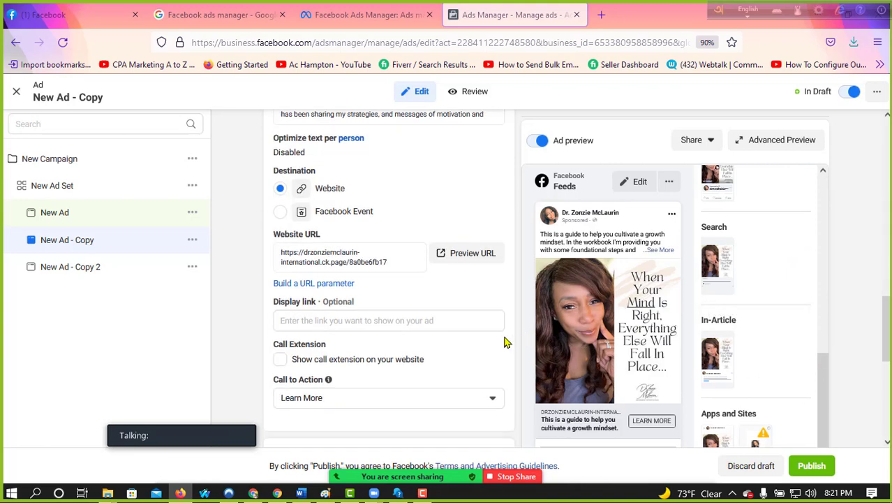
scroll("down", 3)
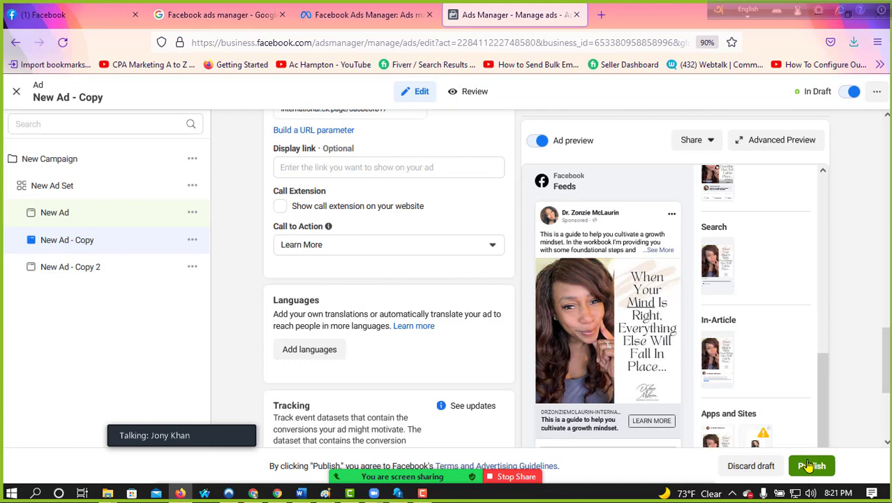
left_click(811, 465)
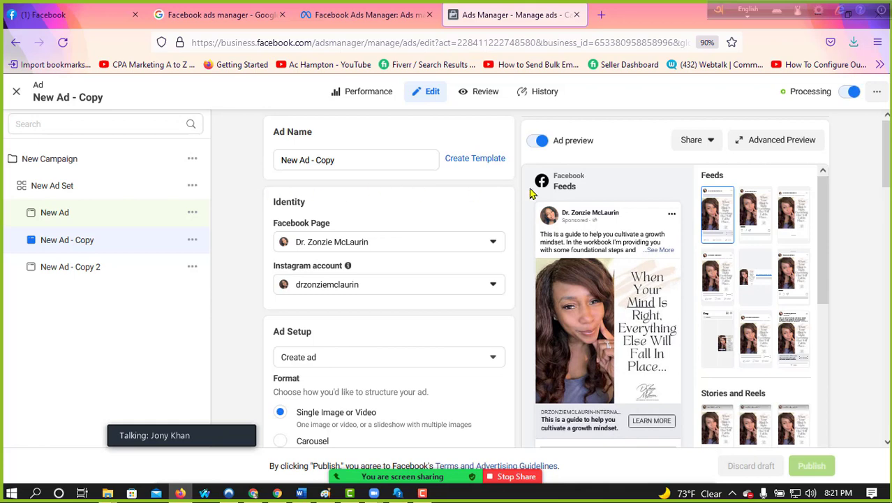
scroll("down", 3)
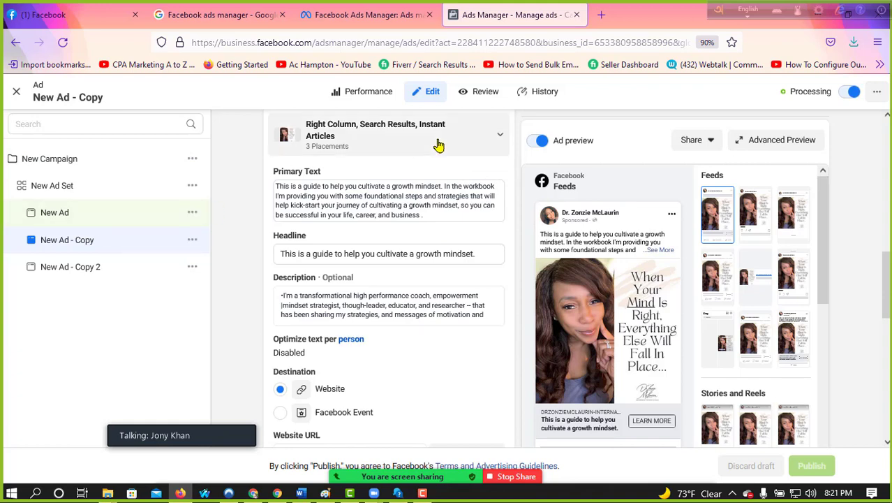
scroll("down", 3)
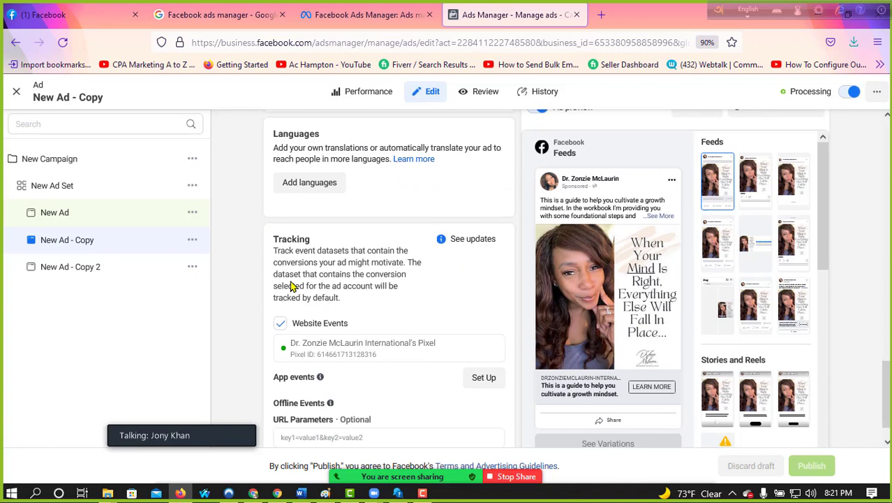
mouse_move(260, 361)
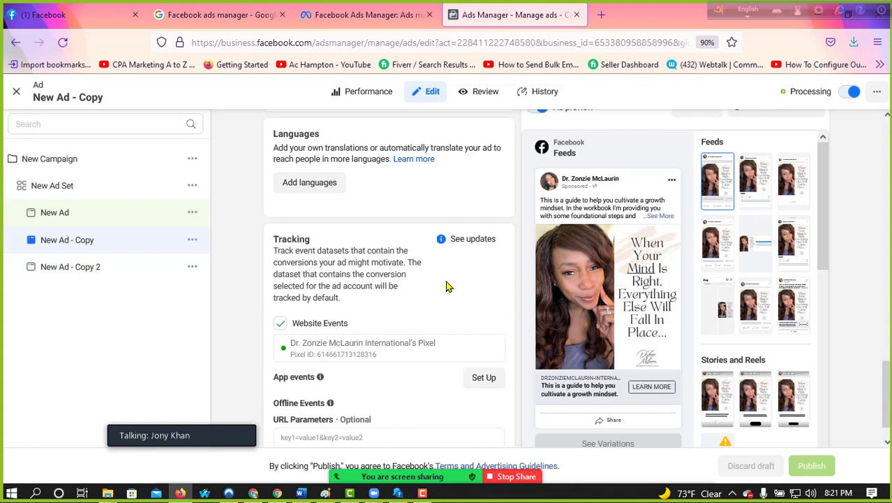
scroll("down", 3)
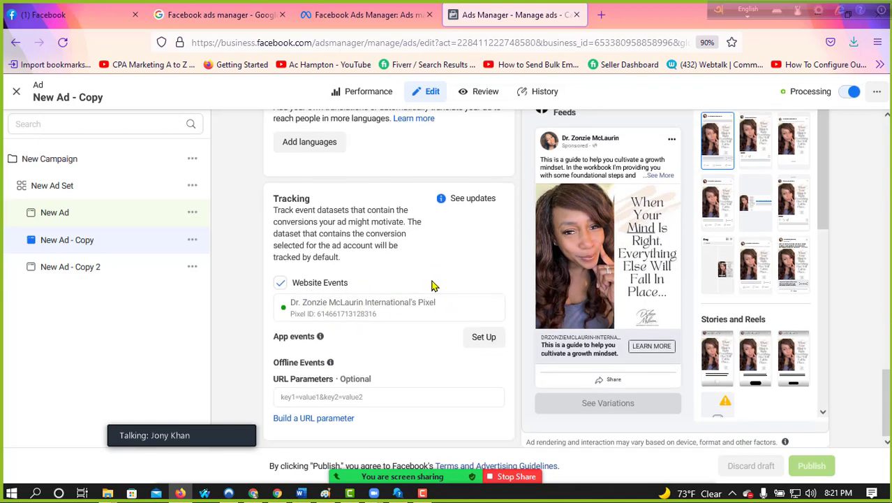
mouse_move(388, 301)
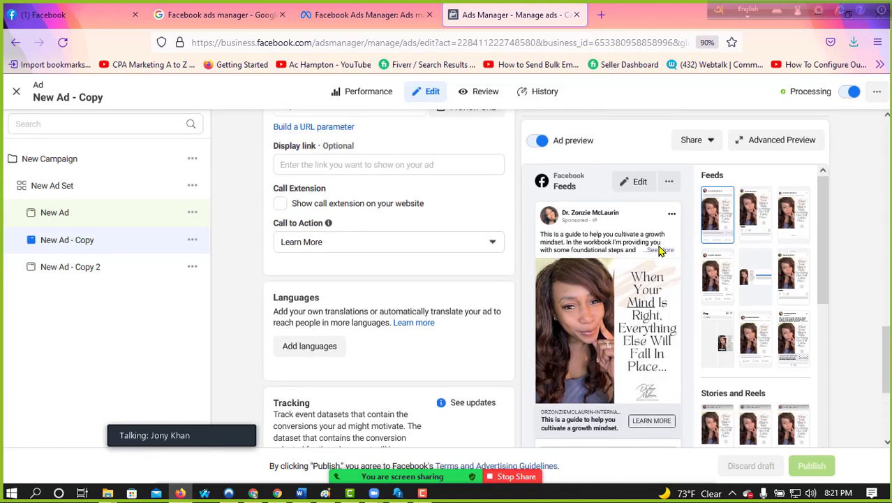
left_click(659, 250)
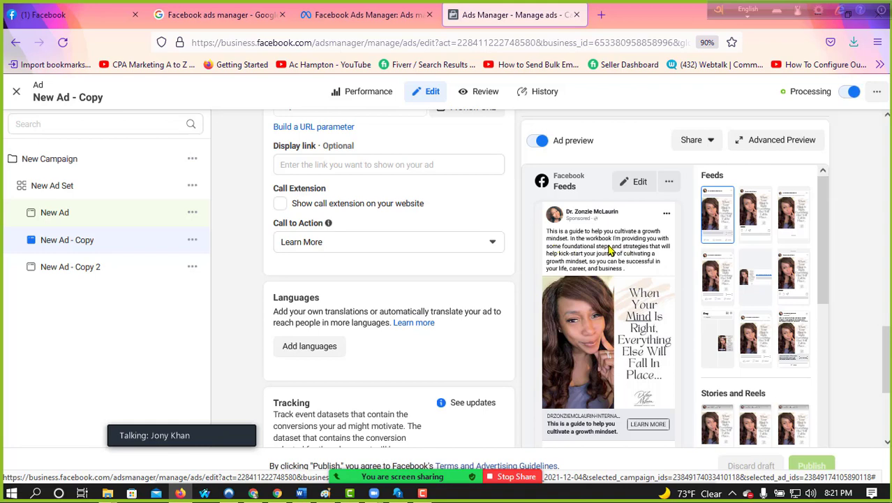
scroll("down", 3)
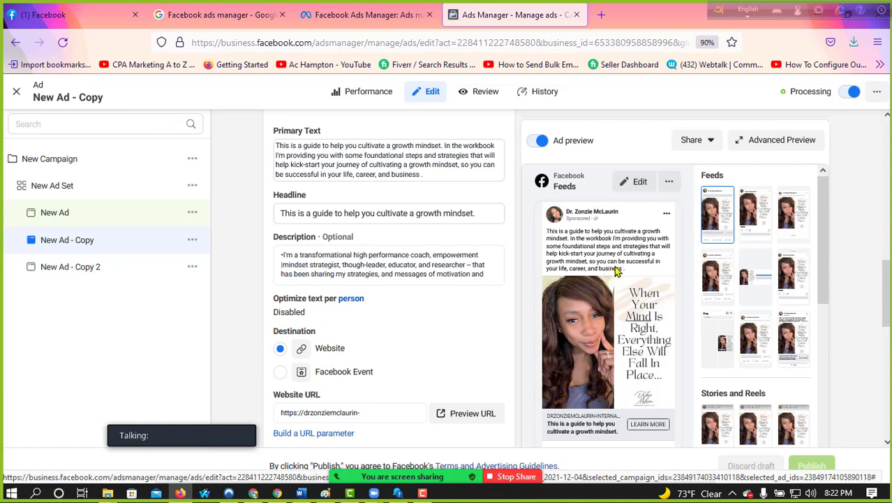
scroll("down", 3)
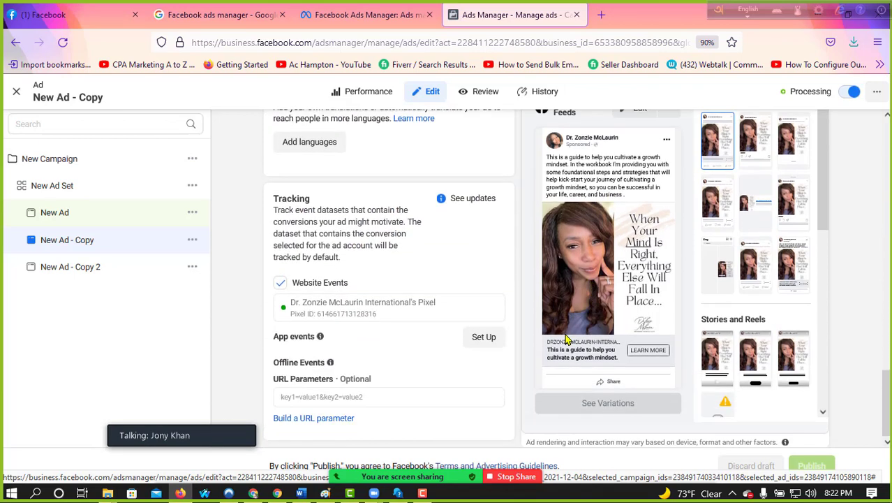
mouse_move(551, 358)
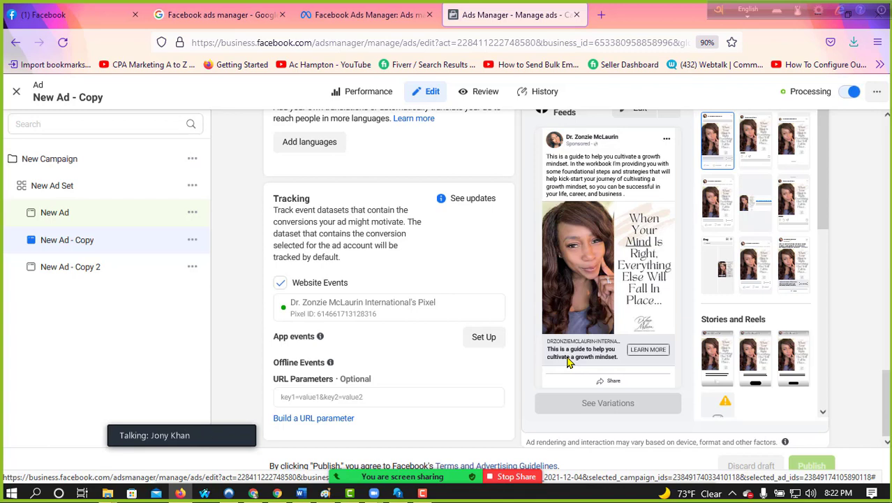
mouse_move(566, 354)
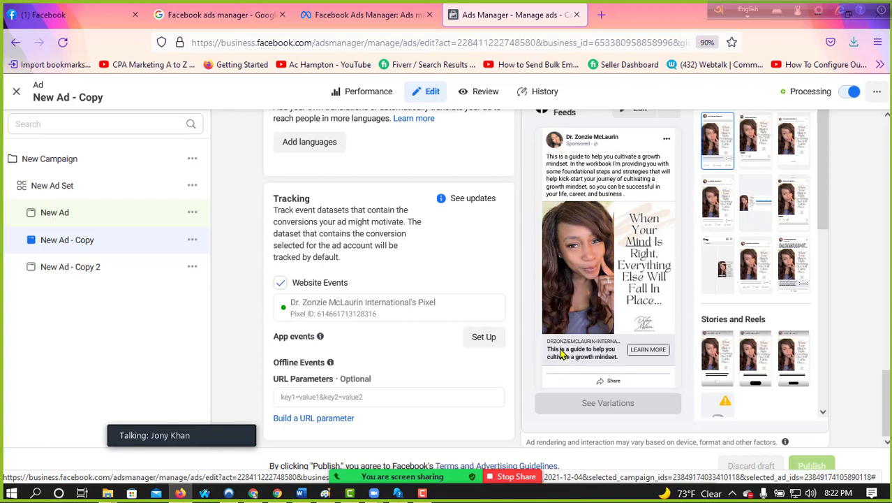
mouse_move(585, 313)
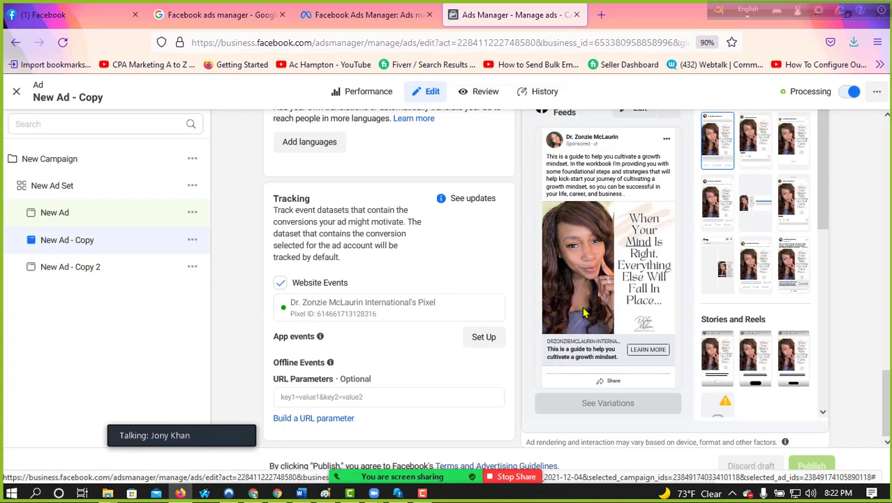
mouse_move(635, 352)
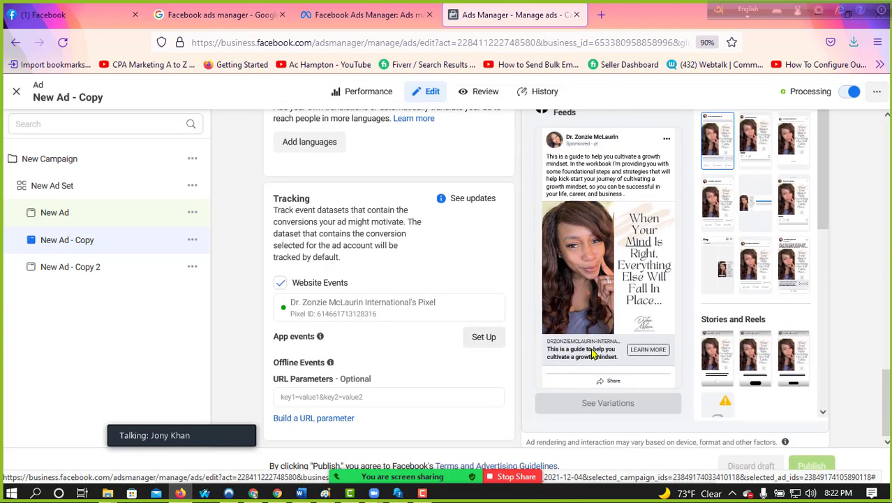
mouse_move(635, 352)
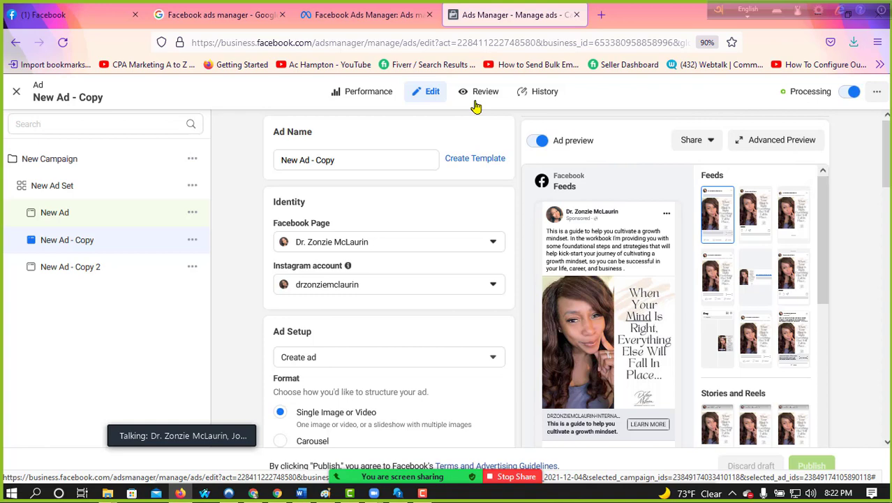
Check New Ad - Copy's review summary and its workbook landing page, then return to Ads Manager.
left_click(486, 91)
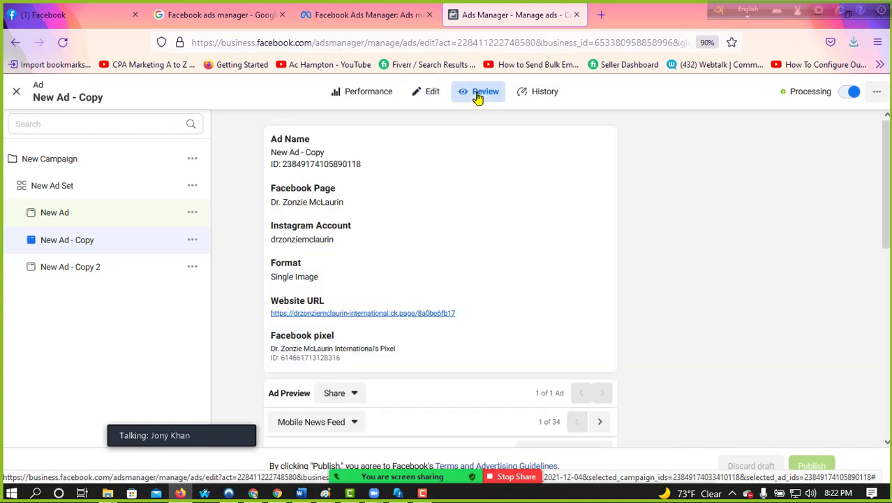
left_click(600, 14)
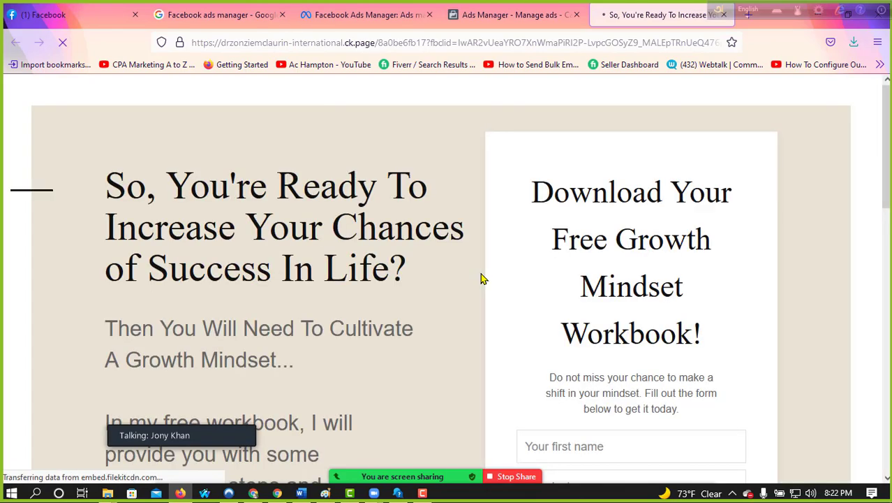
scroll("down", 3)
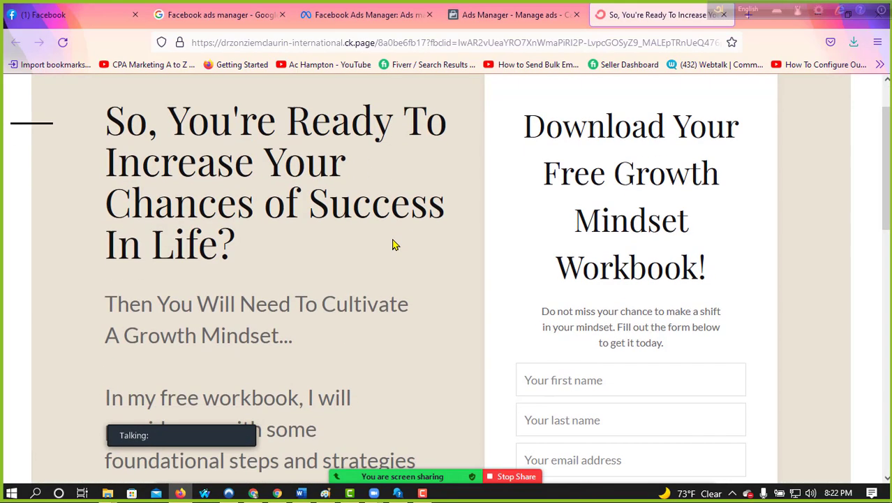
scroll("down", 3)
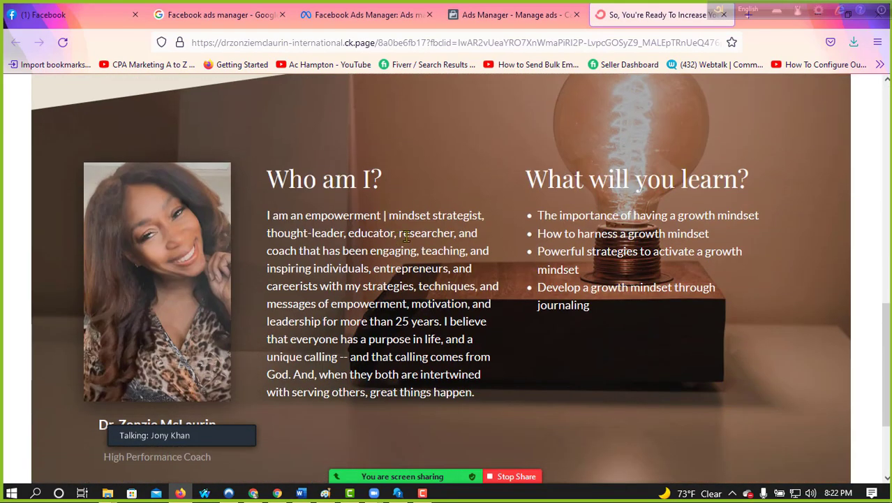
left_click(513, 14)
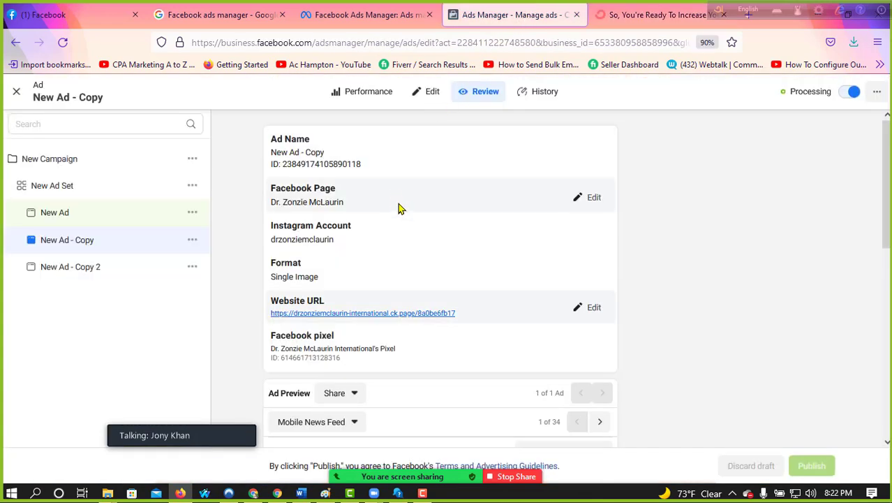
mouse_move(104, 212)
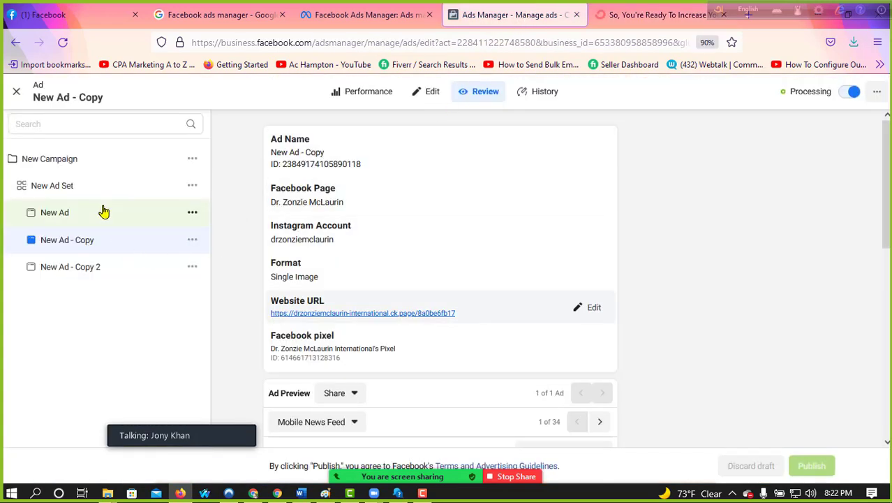
View the draft New Ad and the New Ad Set's destination and audience settings.
left_click(54, 212)
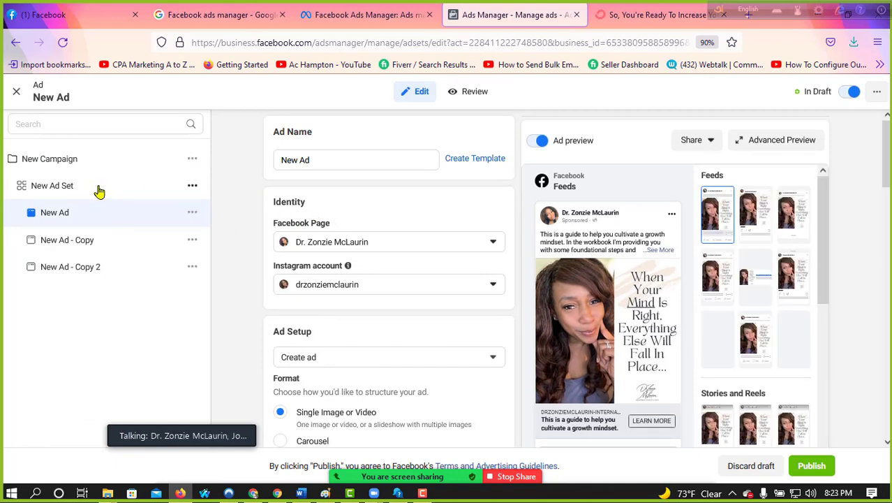
left_click(51, 184)
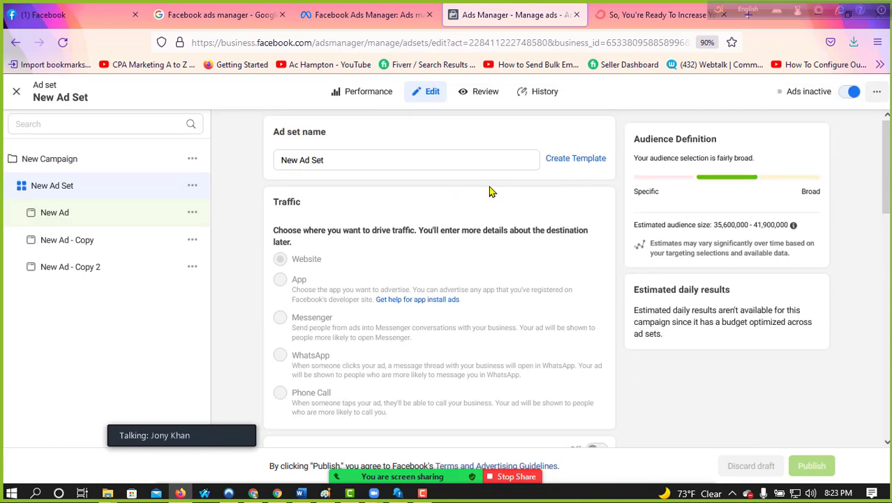
mouse_move(488, 195)
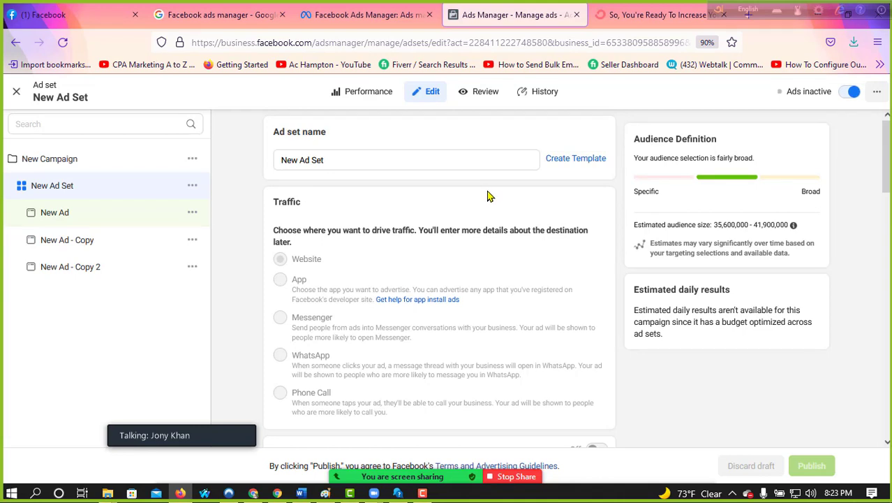
mouse_move(496, 212)
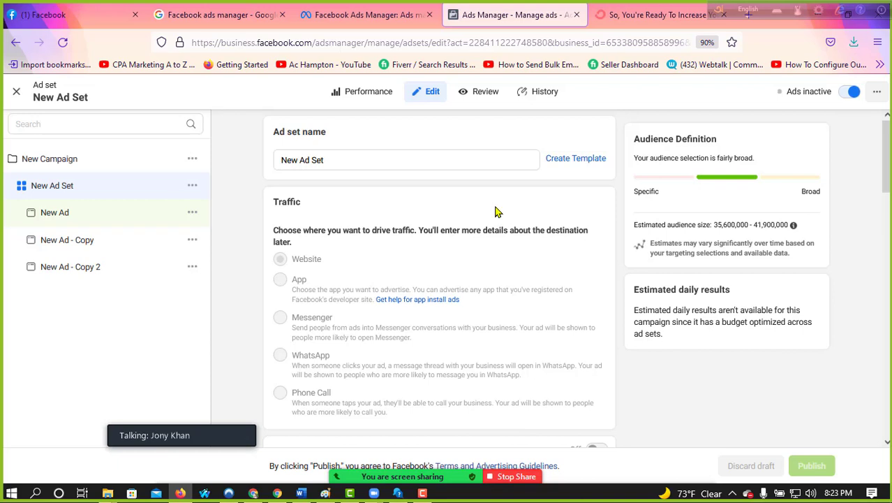
mouse_move(494, 212)
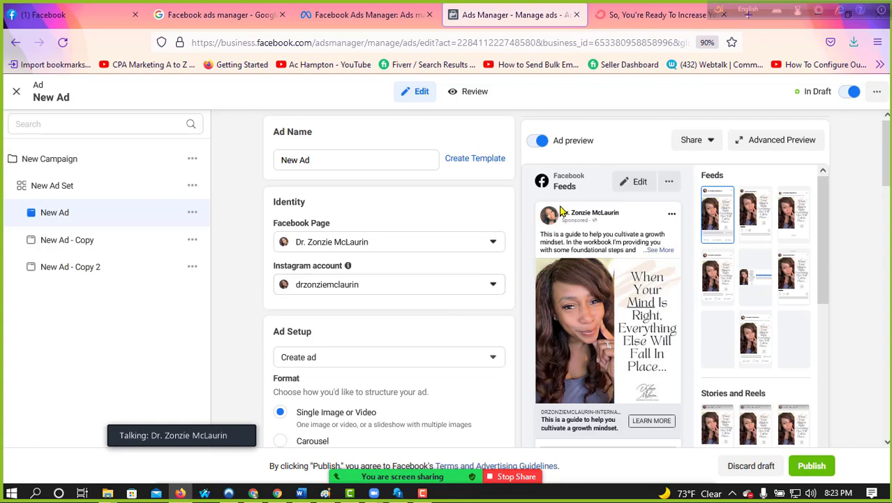
Inspect New Ad - Copy 2's permission delivery error and bring up its actions menu.
scroll("down", 3)
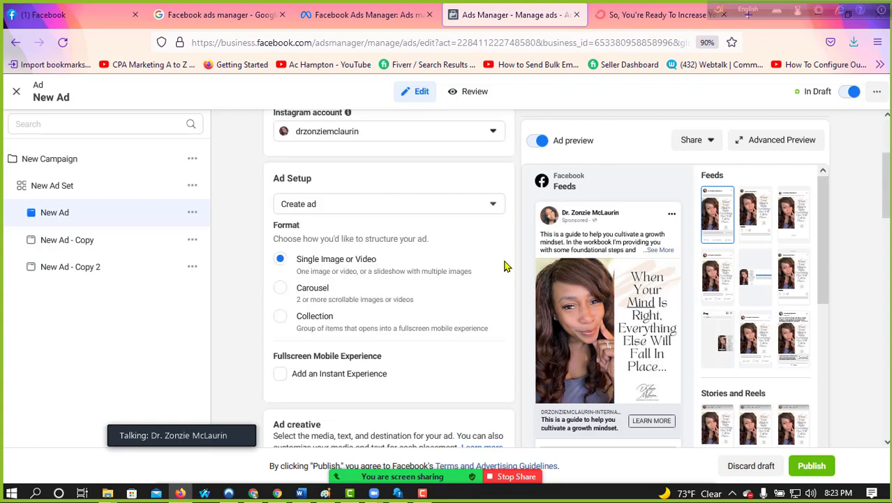
scroll("down", 3)
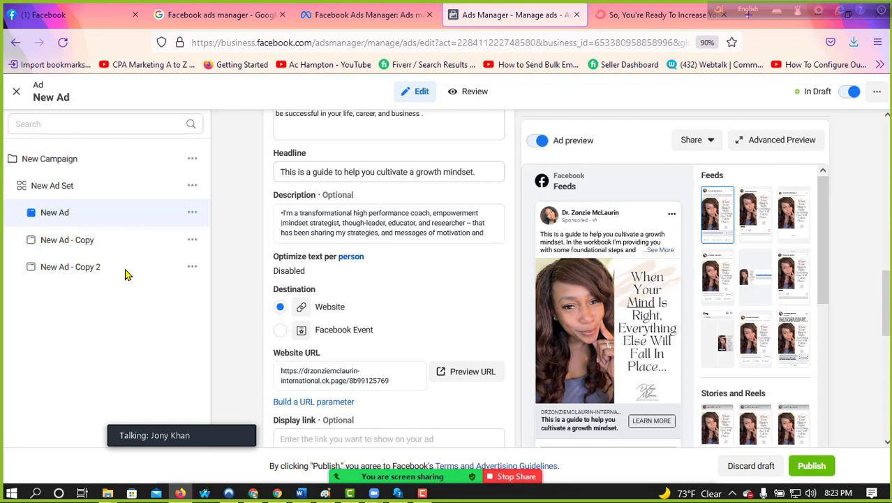
left_click(67, 240)
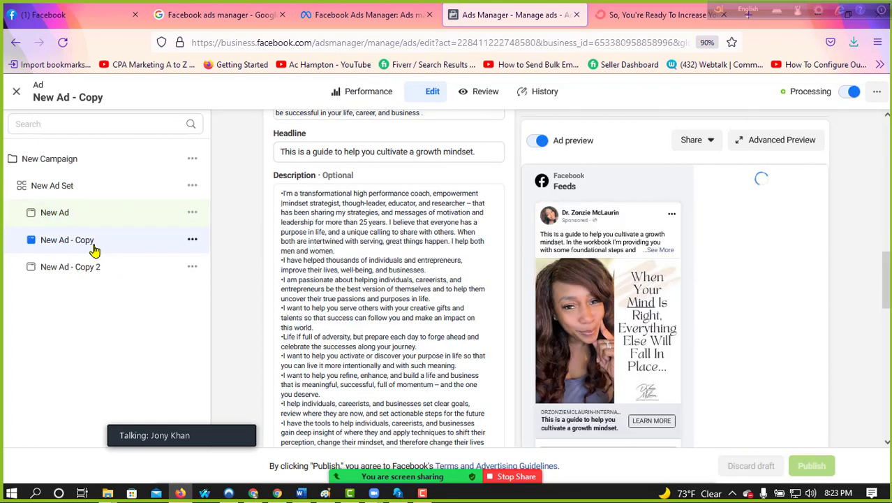
left_click(70, 265)
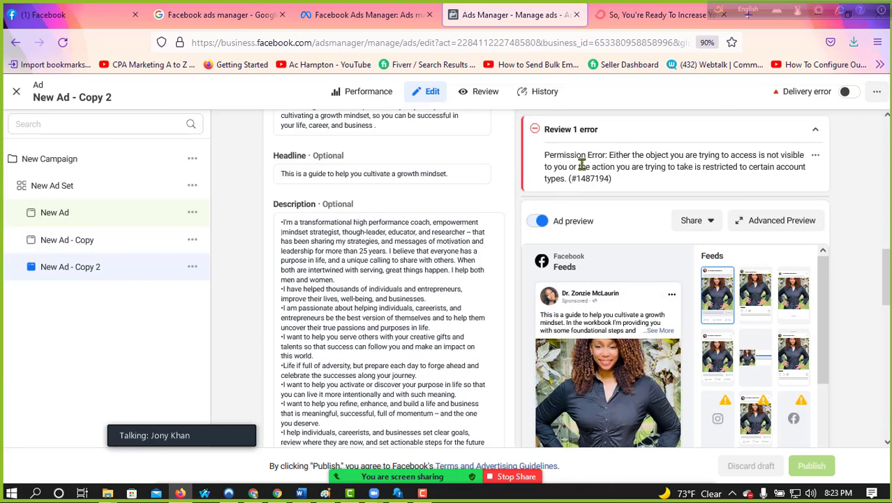
mouse_move(732, 223)
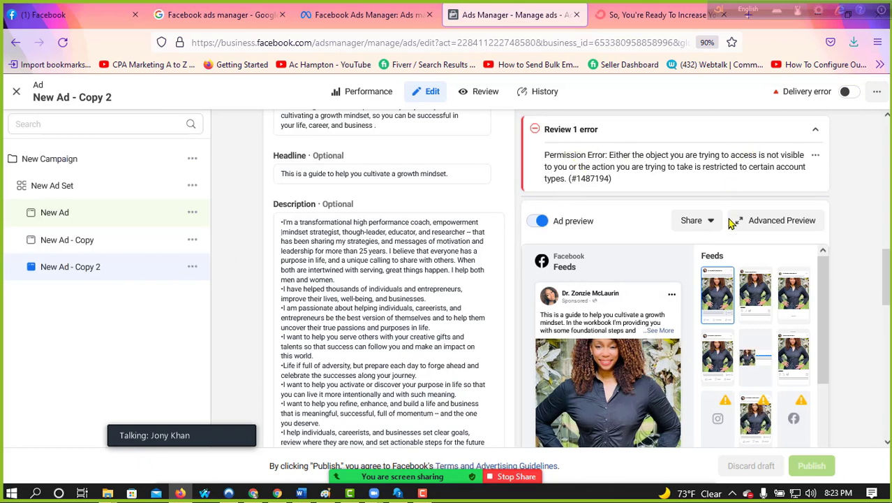
scroll("down", 3)
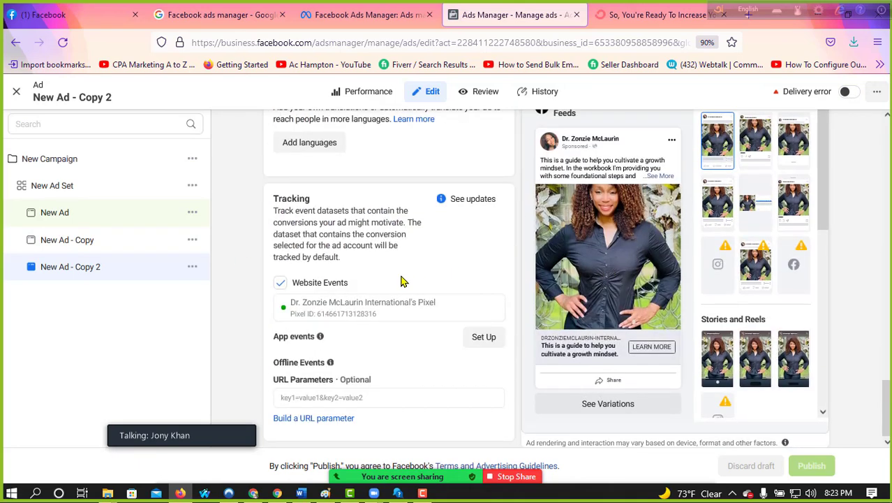
left_click(193, 265)
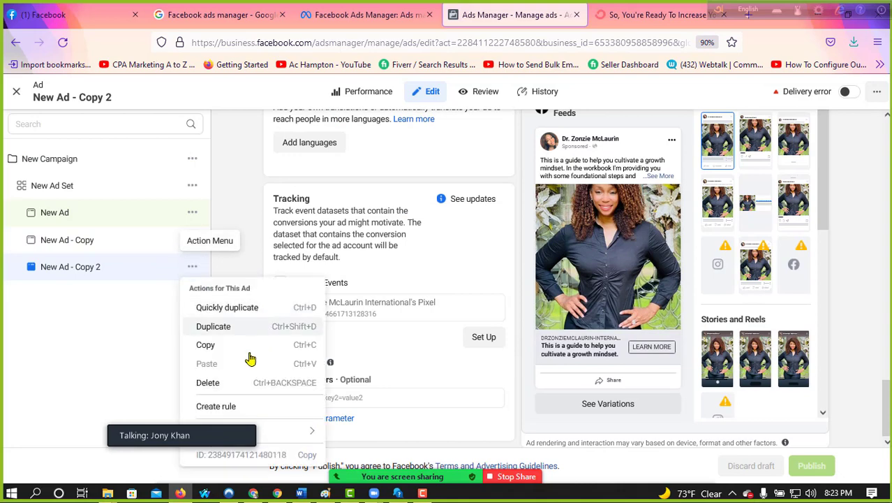
mouse_move(221, 383)
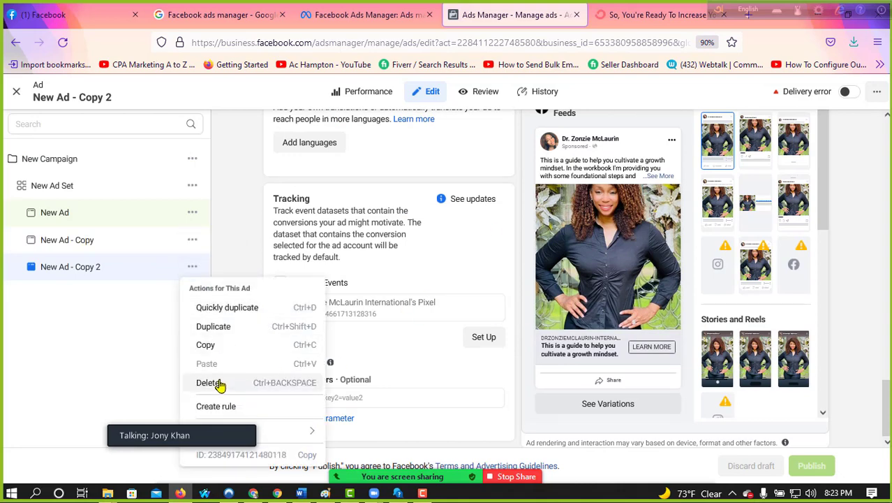
Delete the erroring New Ad - Copy 2 and return to the draft New Ad.
left_click(210, 382)
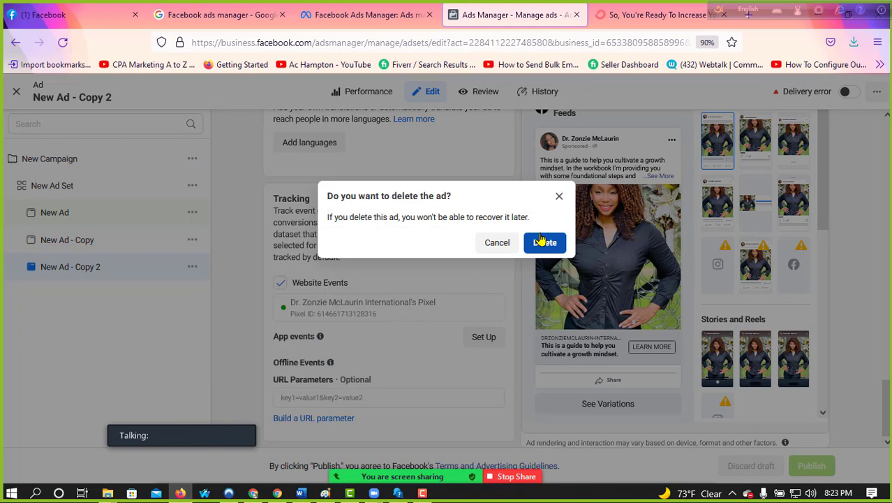
left_click(546, 243)
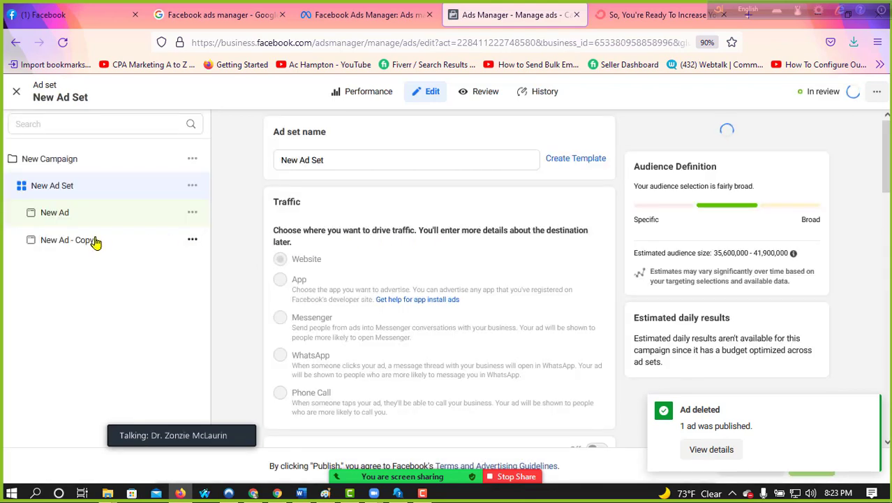
left_click(67, 240)
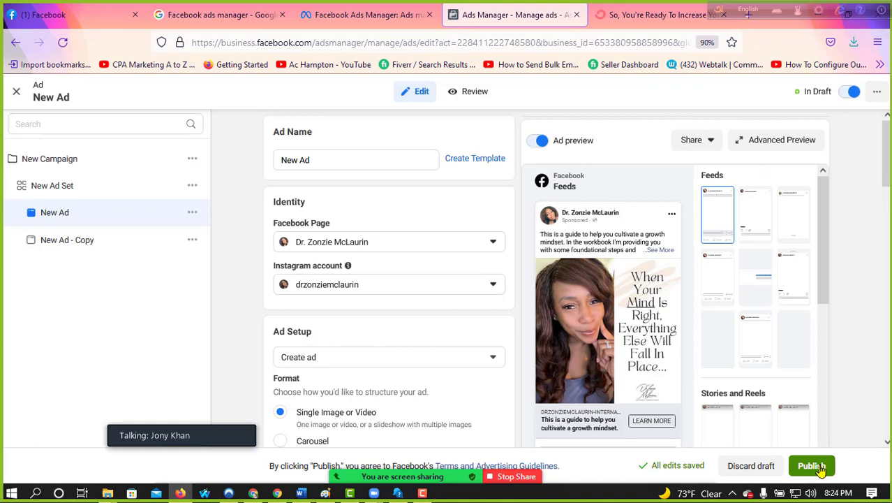
Publish New Ad, then bring up New Campaign's settings (Auction buying, Traffic objective).
left_click(811, 465)
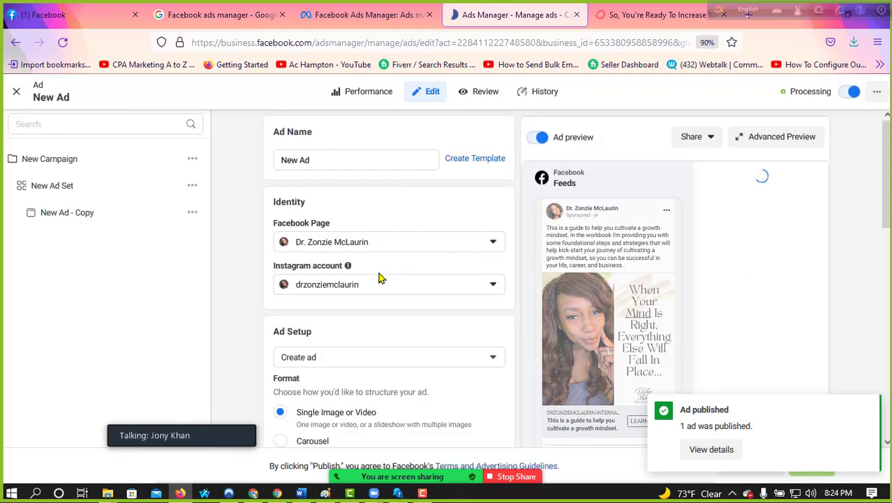
left_click(54, 213)
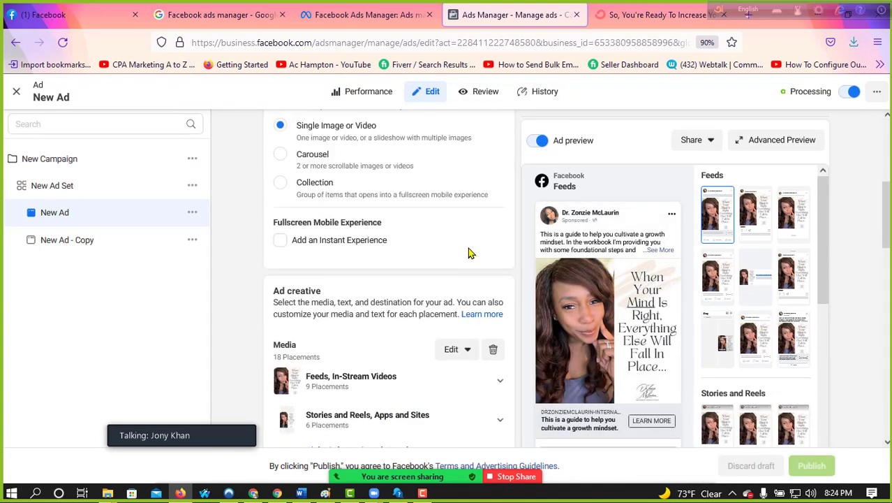
scroll("down", 3)
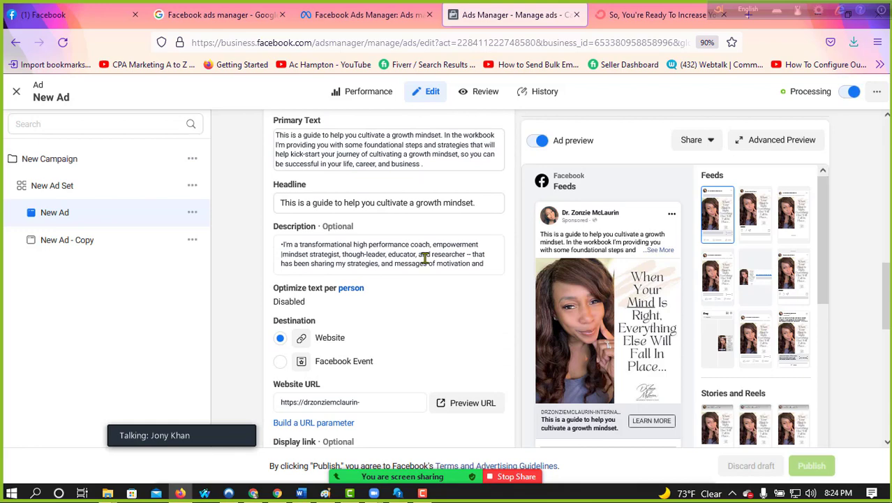
scroll("down", 3)
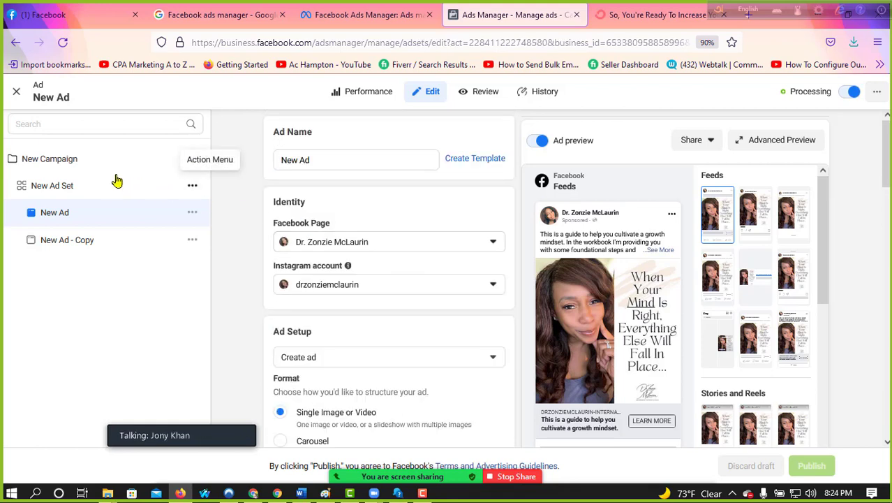
left_click(50, 160)
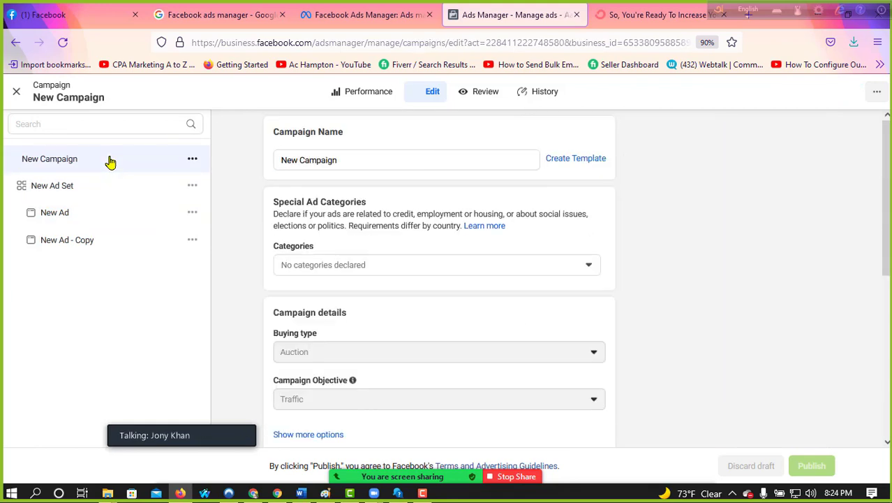
Scroll the campaign settings to confirm the $20.00 daily budget.
scroll("down", 3)
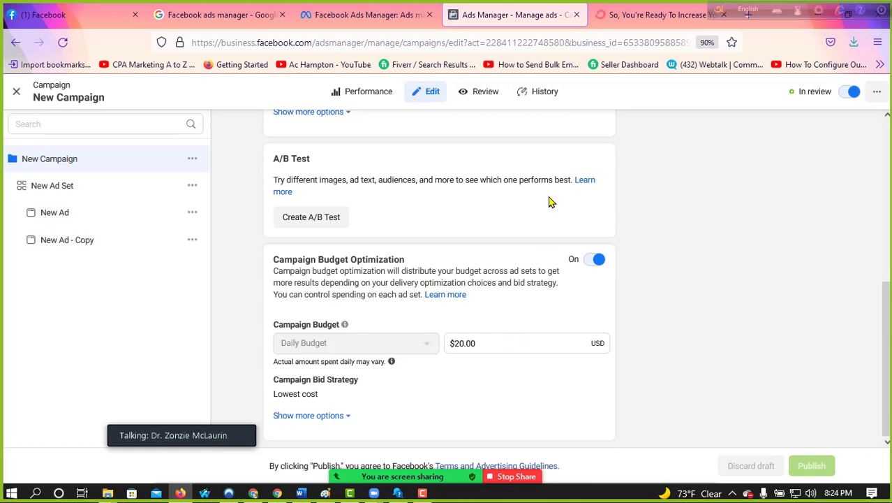
scroll("up", 3)
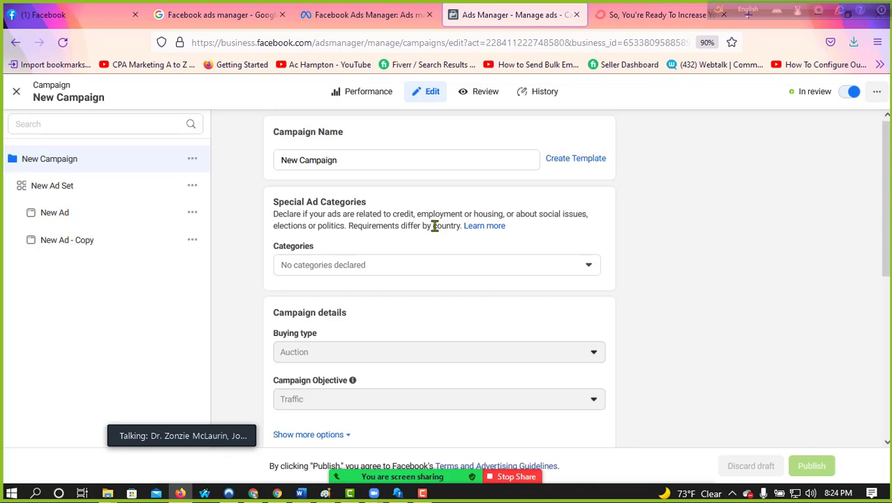
scroll("down", 3)
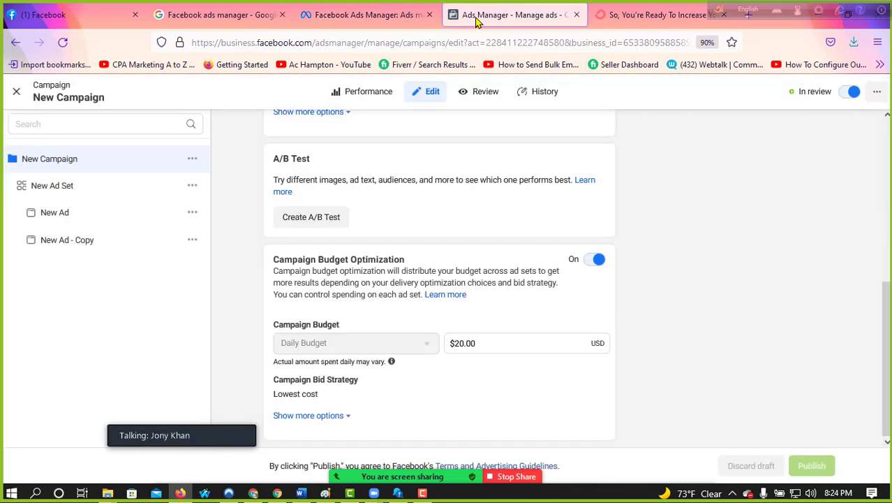
mouse_move(16, 92)
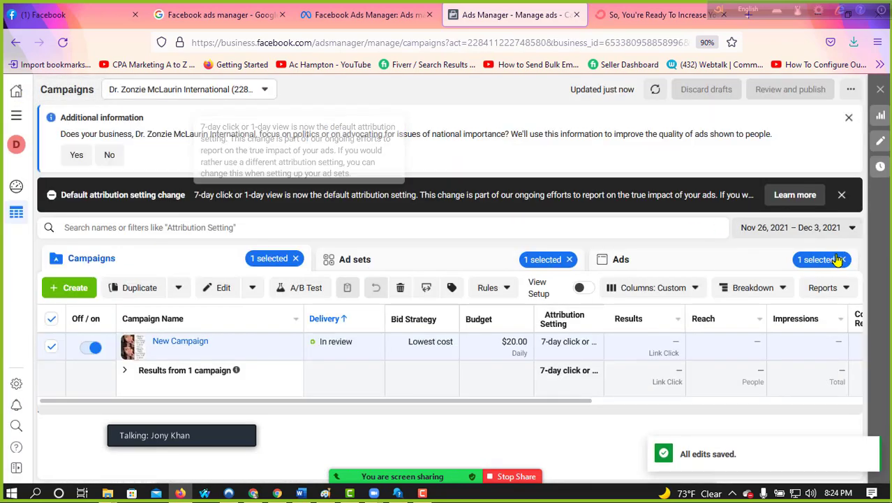
Cycle through Ads, Ad sets and Campaigns, then dismiss the default attribution setting notice.
left_click(620, 259)
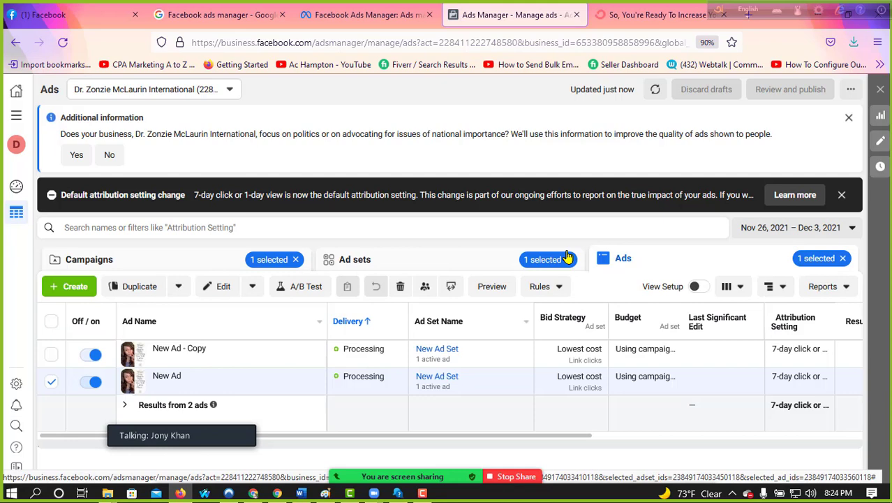
left_click(355, 259)
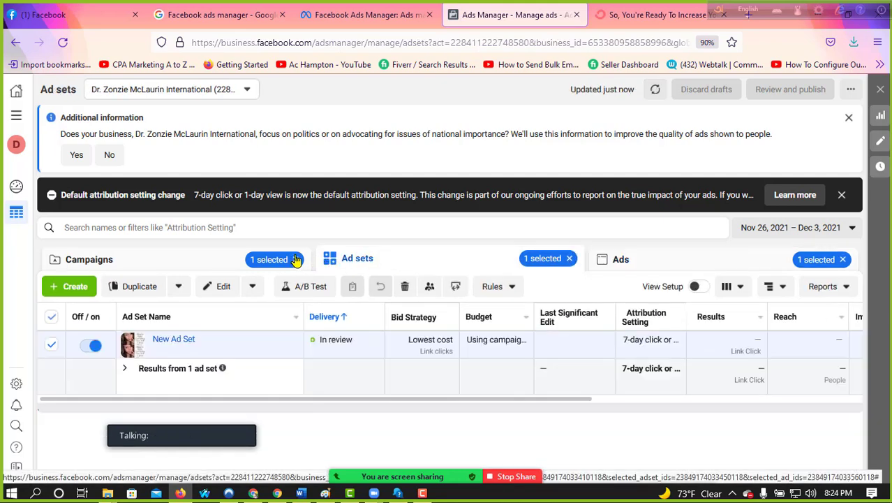
left_click(89, 259)
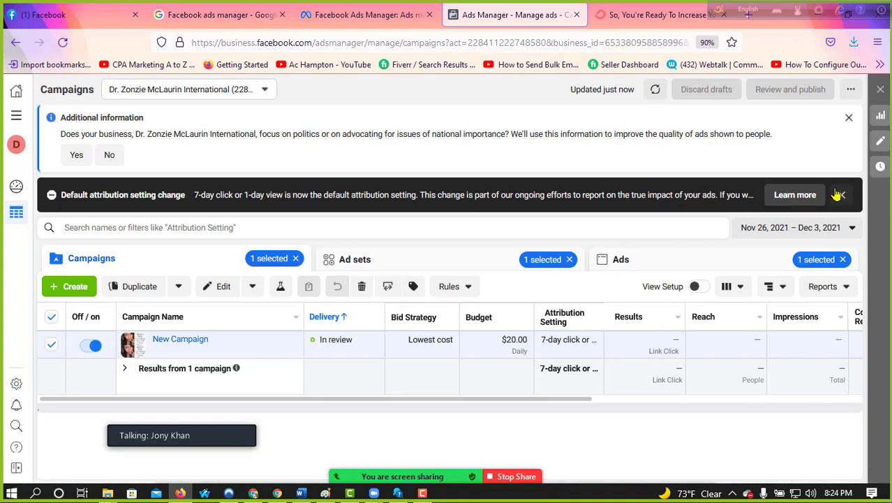
left_click(838, 195)
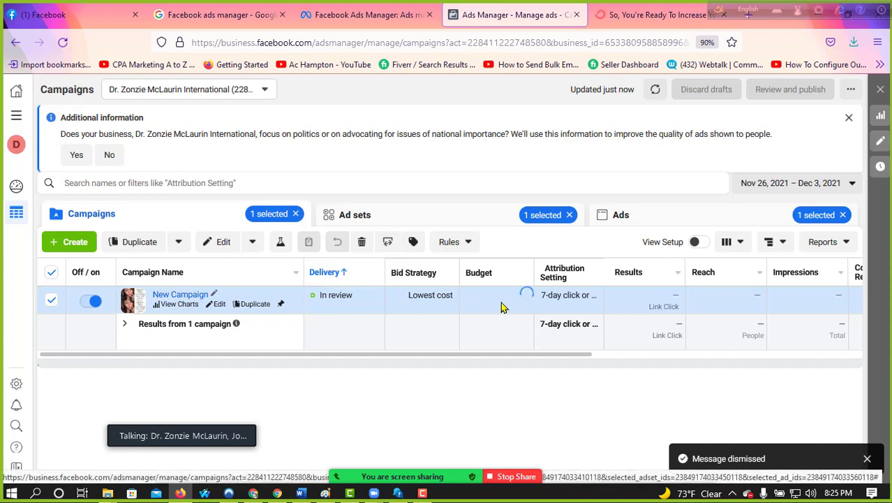
left_click(497, 295)
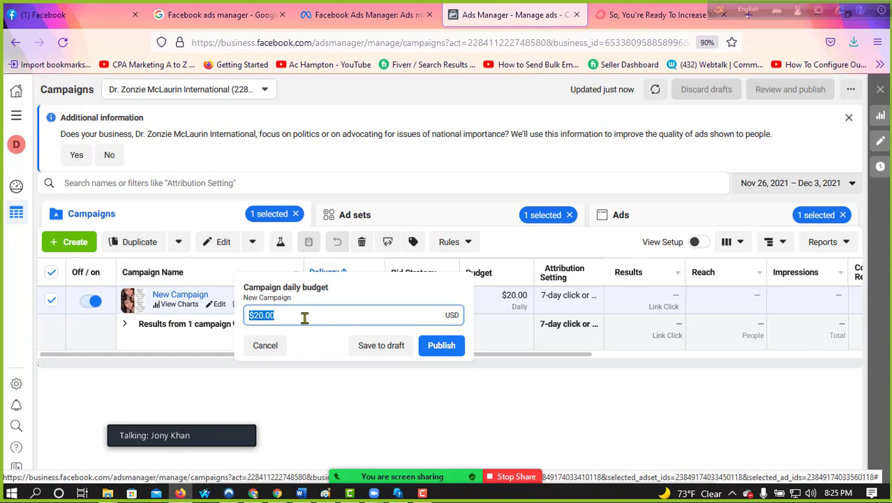
type("5")
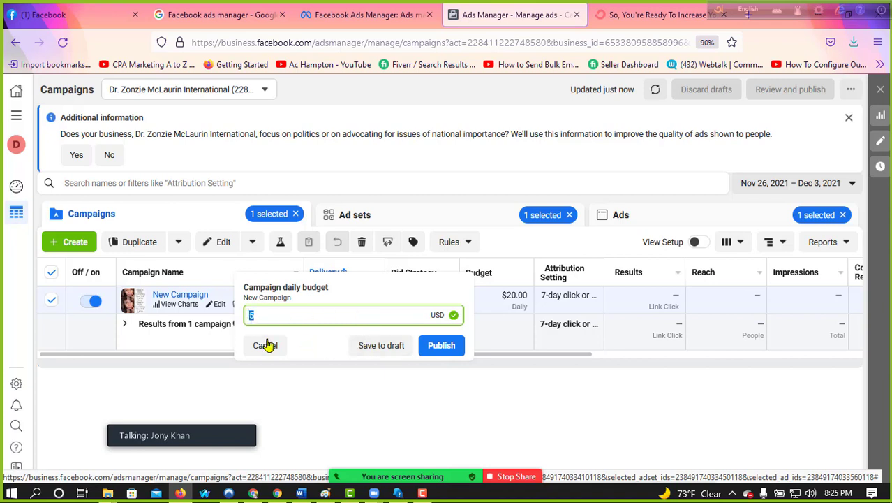
left_click(265, 345)
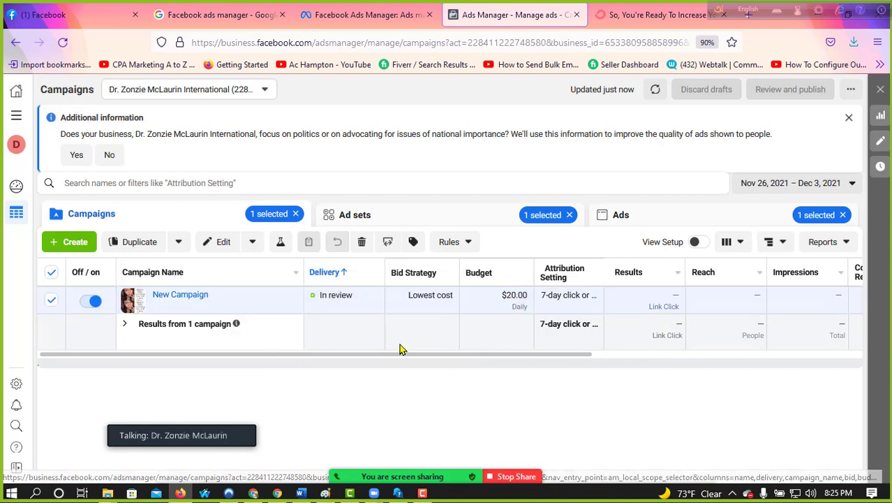
Set the reporting date range to Nov 26 – Dec 1, 2021.
scroll("right", 3)
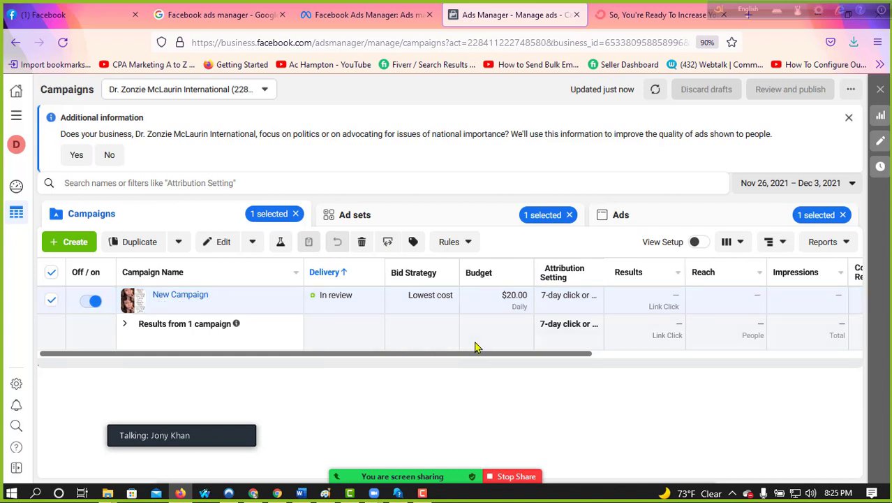
scroll("right", 3)
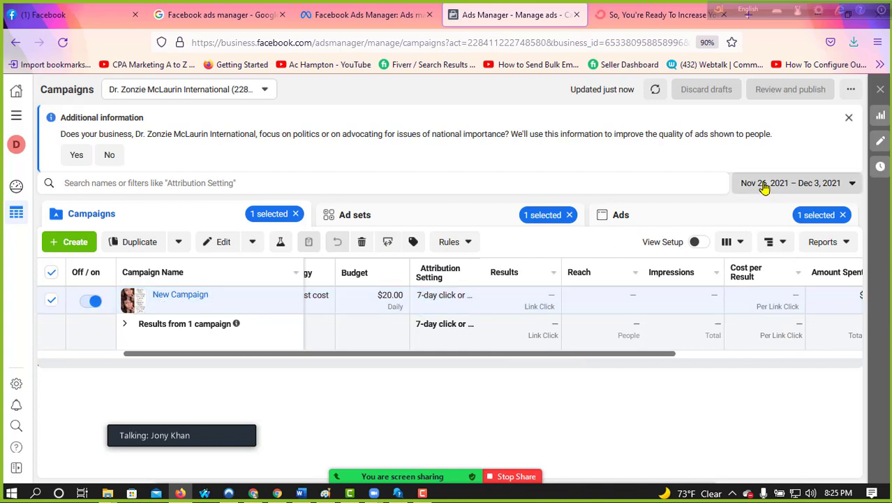
left_click(790, 181)
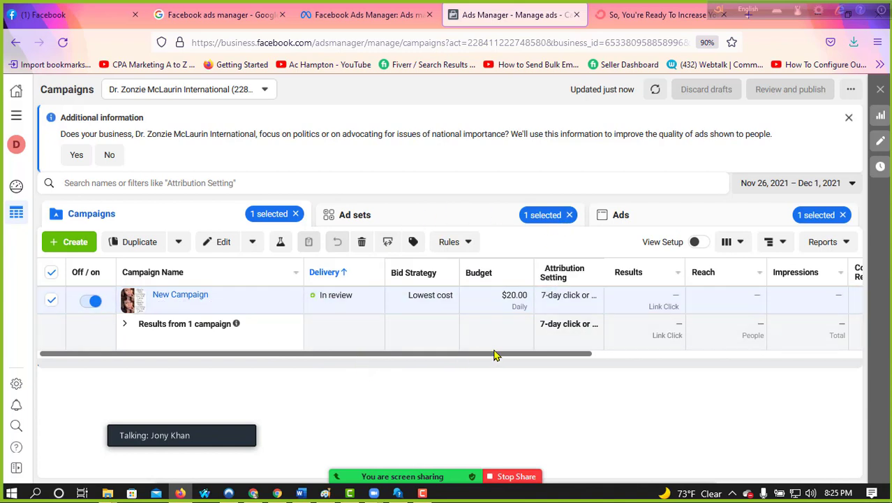
mouse_move(491, 360)
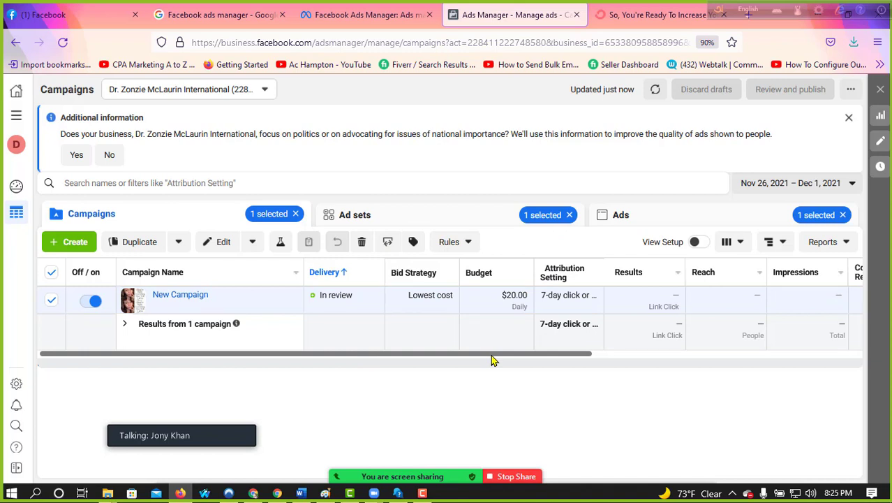
mouse_move(470, 355)
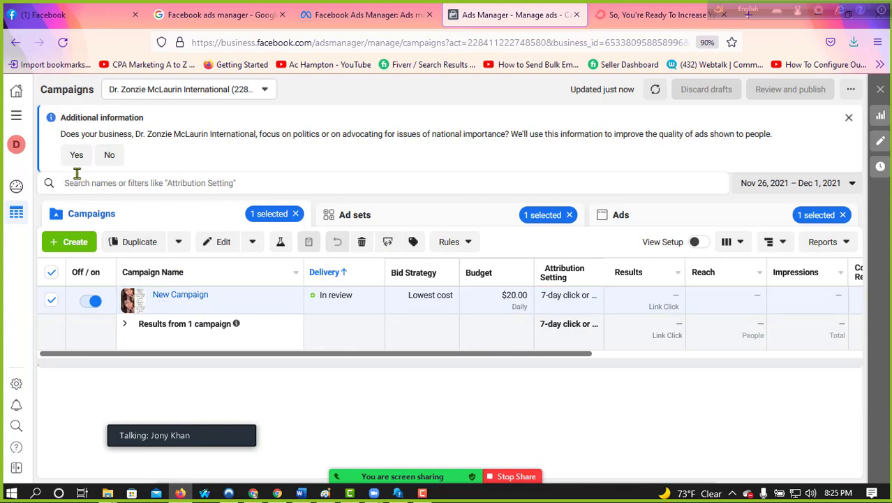
Answer the political-issues advertising question and return to the Campaigns list via Ad sets.
left_click(849, 118)
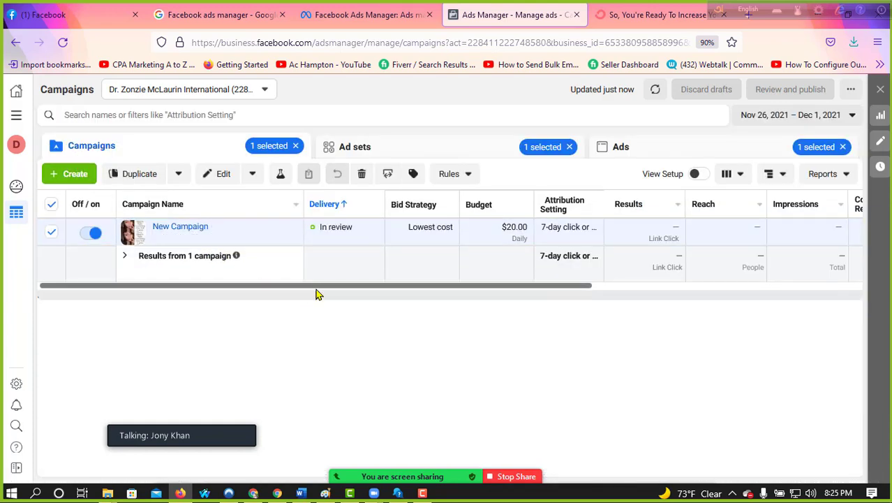
mouse_move(245, 279)
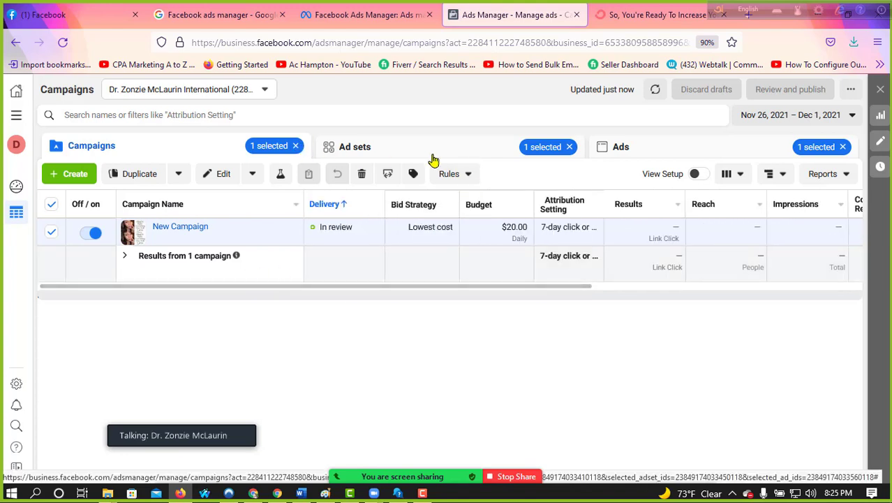
left_click(354, 147)
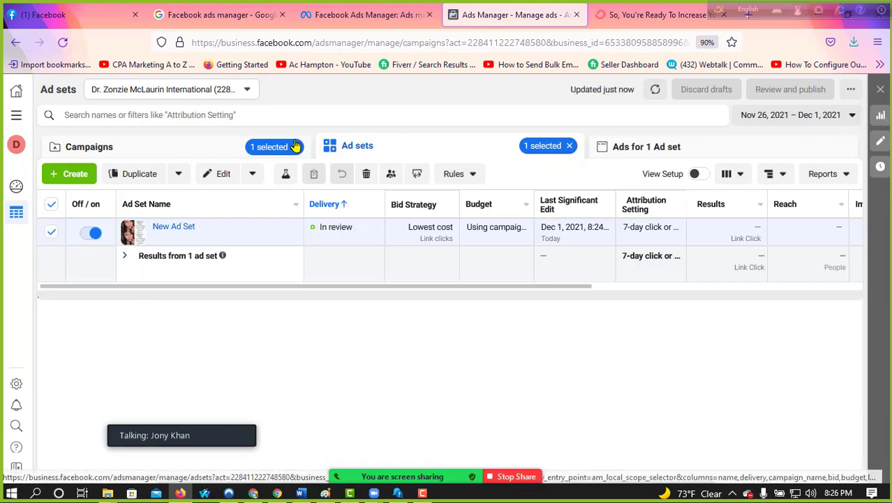
left_click(89, 147)
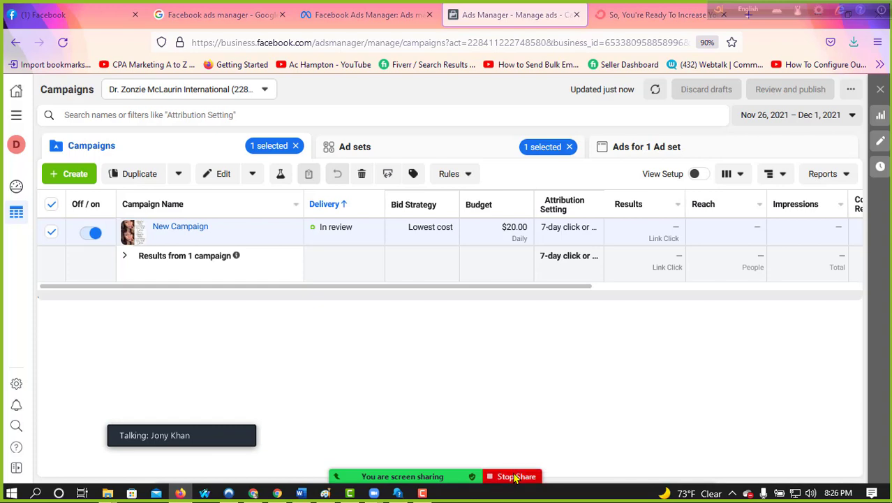
left_click(513, 476)
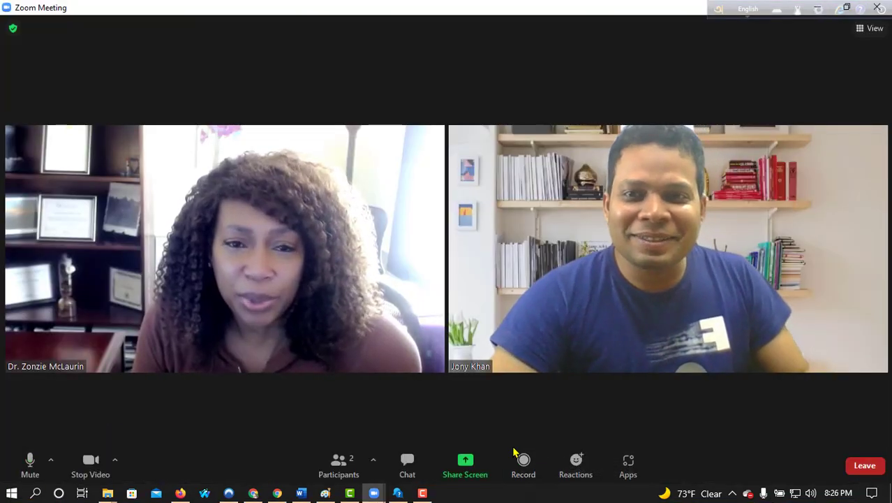
mouse_move(631, 384)
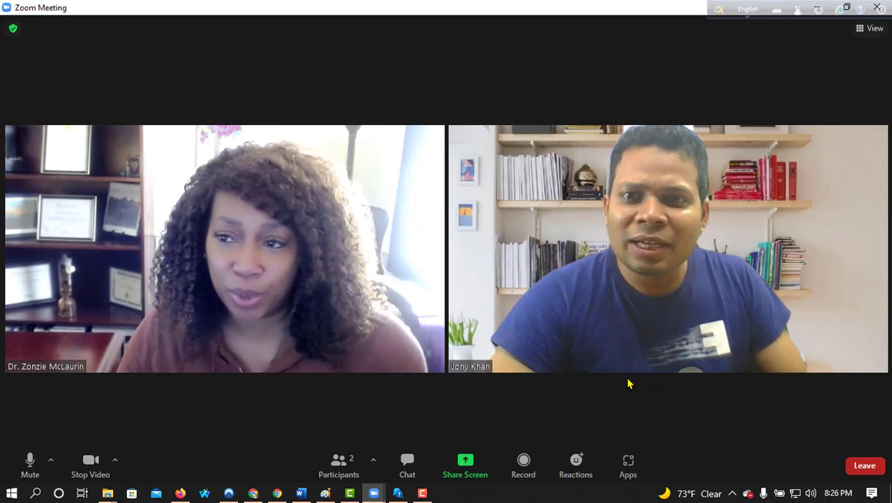
mouse_move(338, 466)
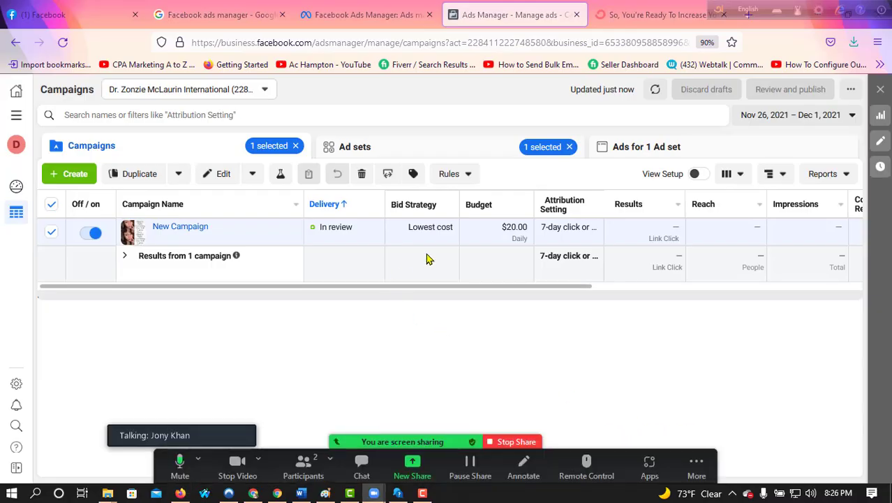
Lower New Campaign's daily budget to $10.00 and publish it.
left_click(513, 227)
type("$10.00")
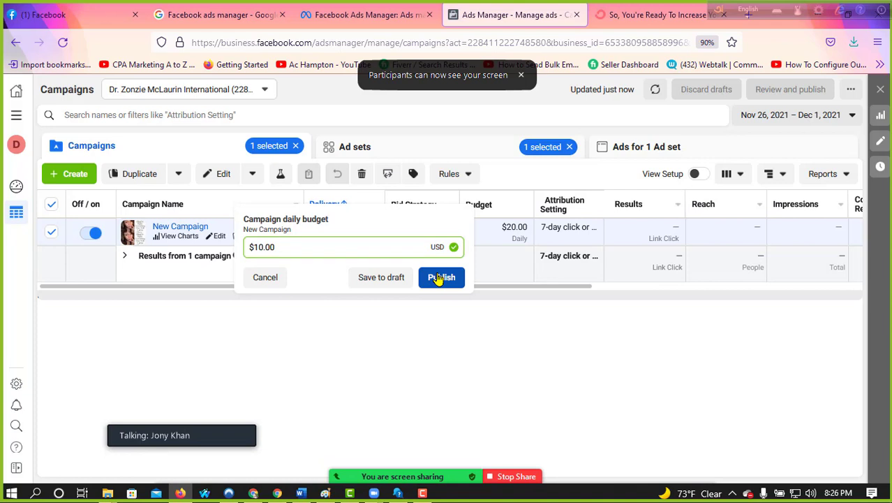
left_click(441, 276)
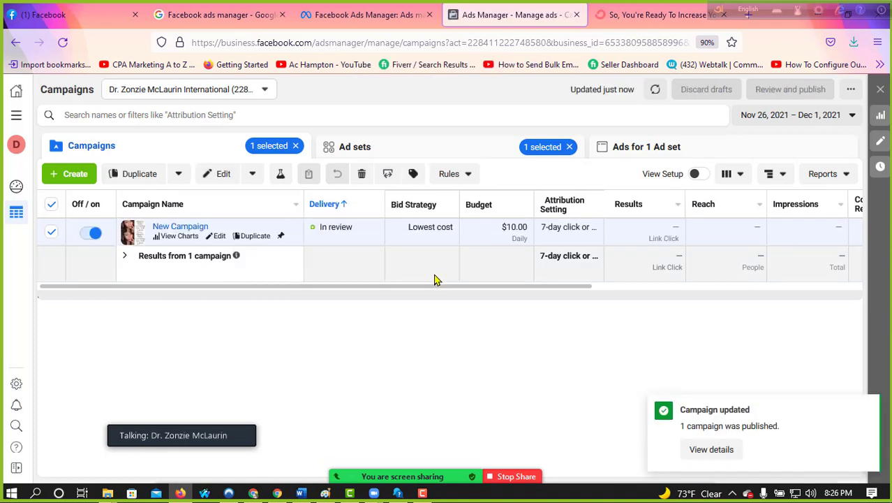
mouse_move(430, 282)
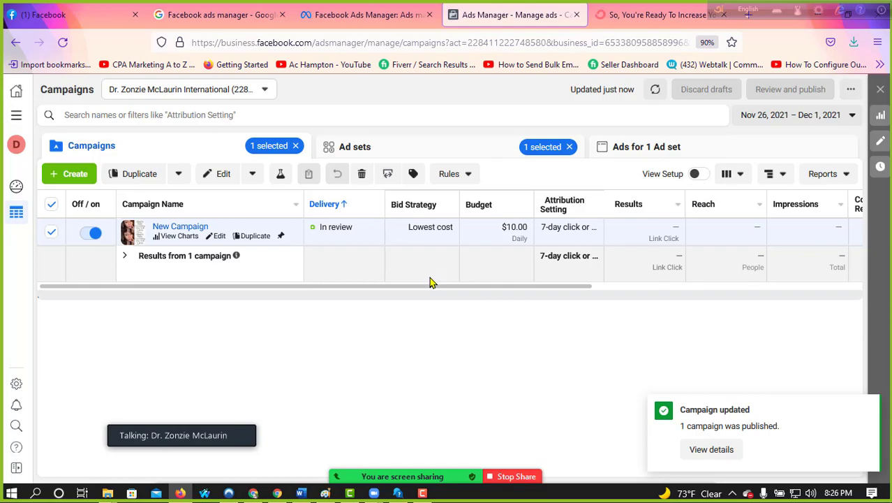